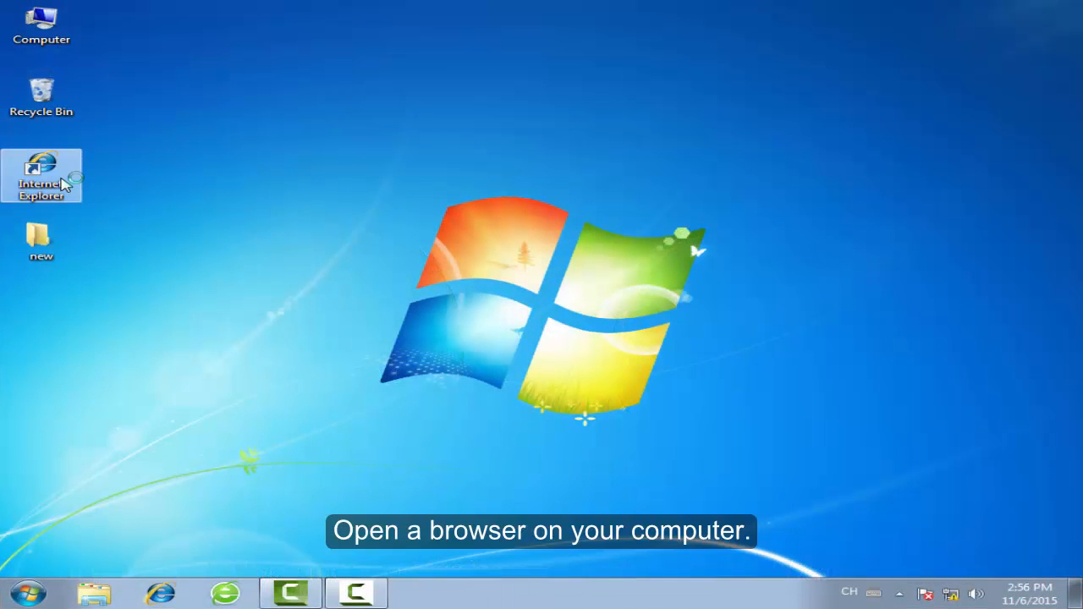
# Launch Internet Explorer and browse to the router's address 192.168.0.1.
pyautogui.doubleClick(40, 174)
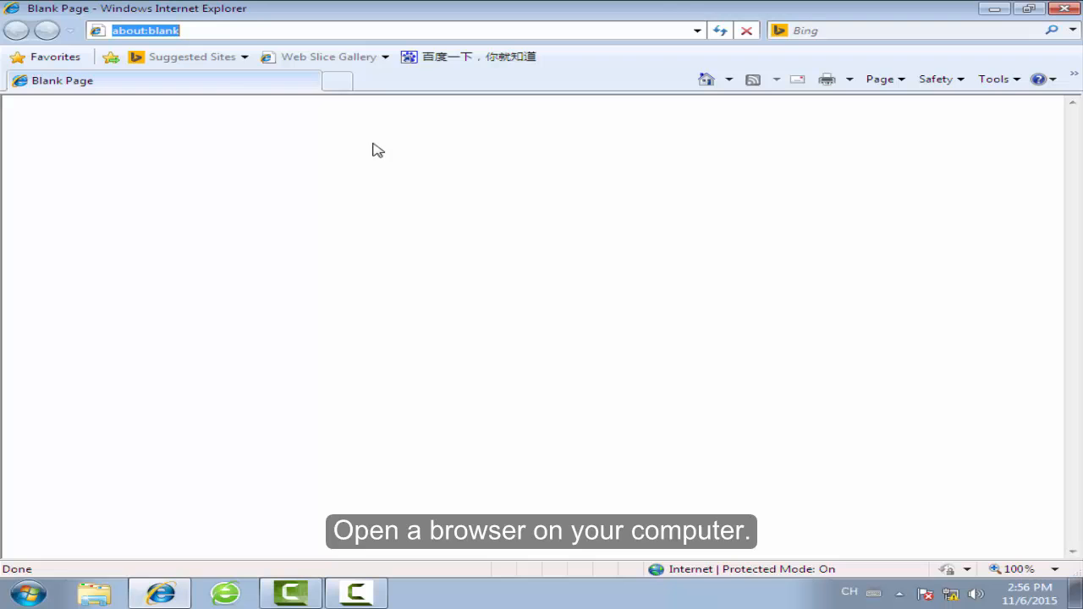
pyautogui.write('about:bla')
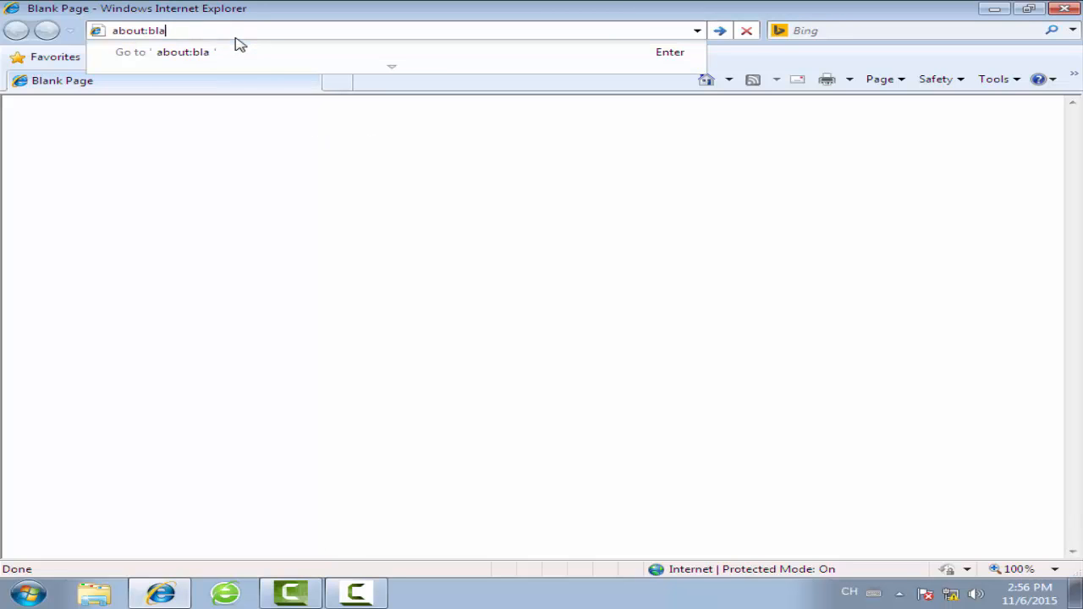
pyautogui.write('192.168.0.1/login.asp')
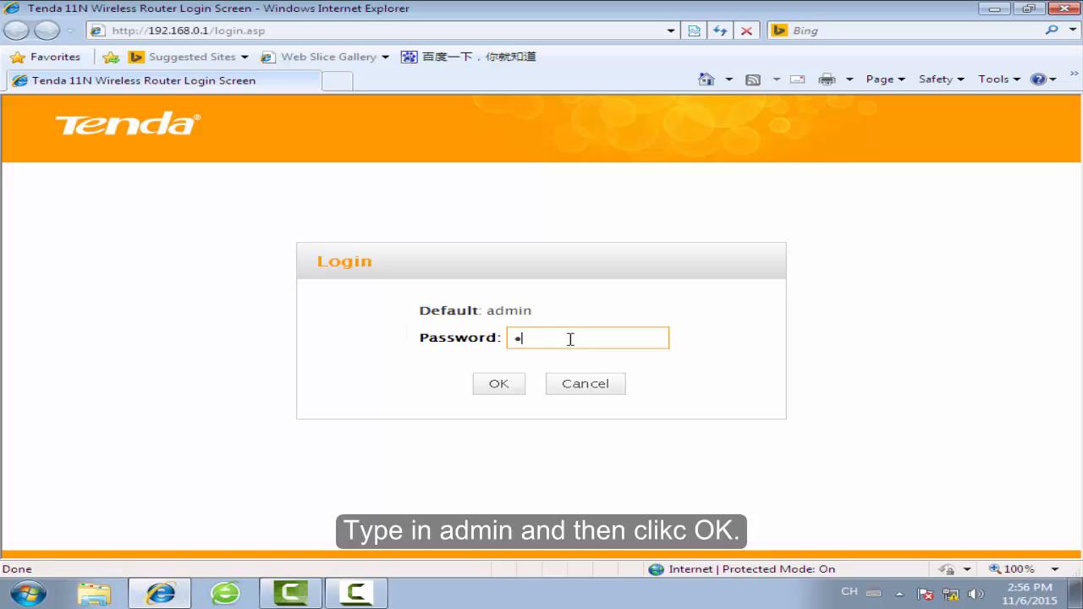
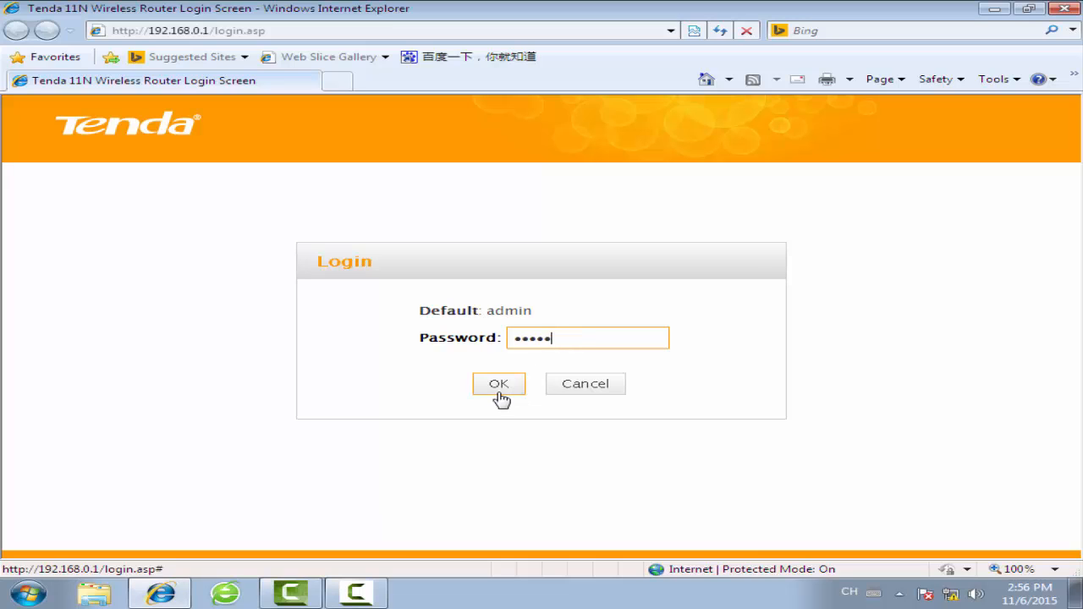
pyautogui.click(498, 382)
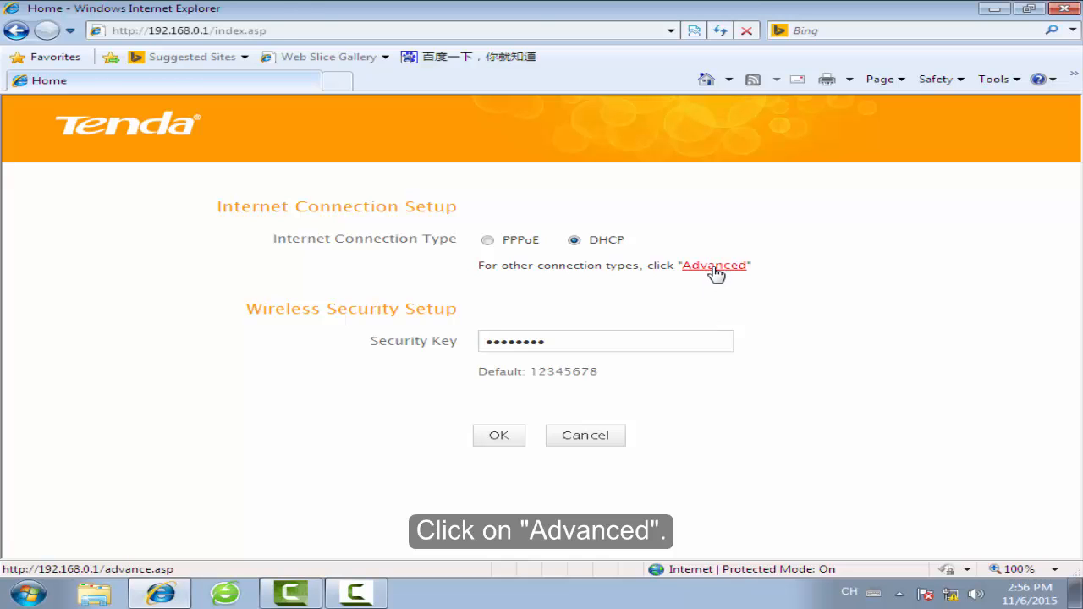
pyautogui.click(714, 264)
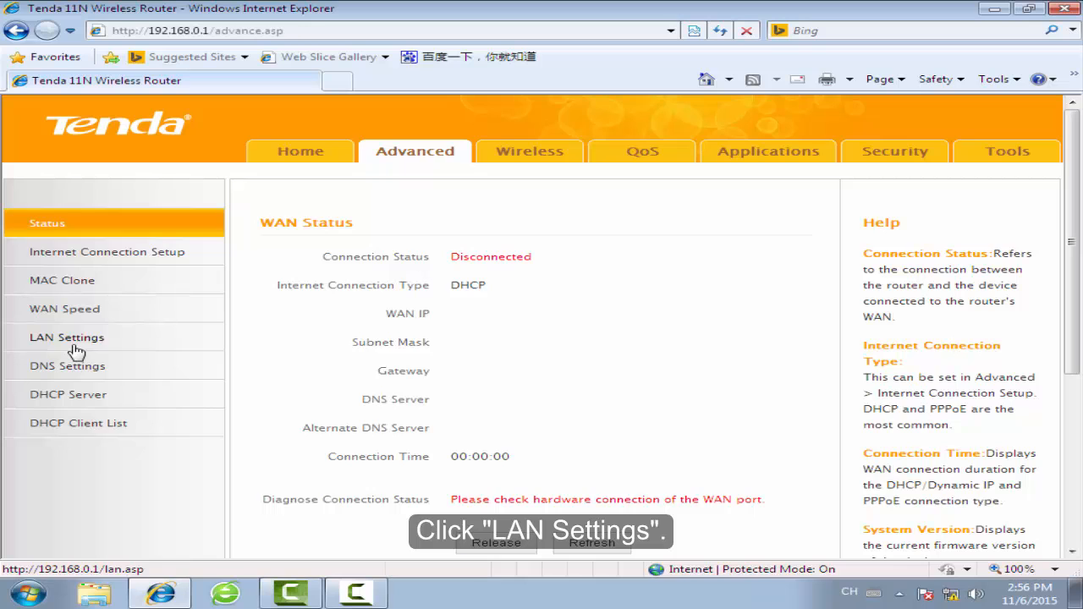
# In LAN Settings, change the router's IP address to 192.168.0.10, save it and confirm the reboot.
pyautogui.click(66, 337)
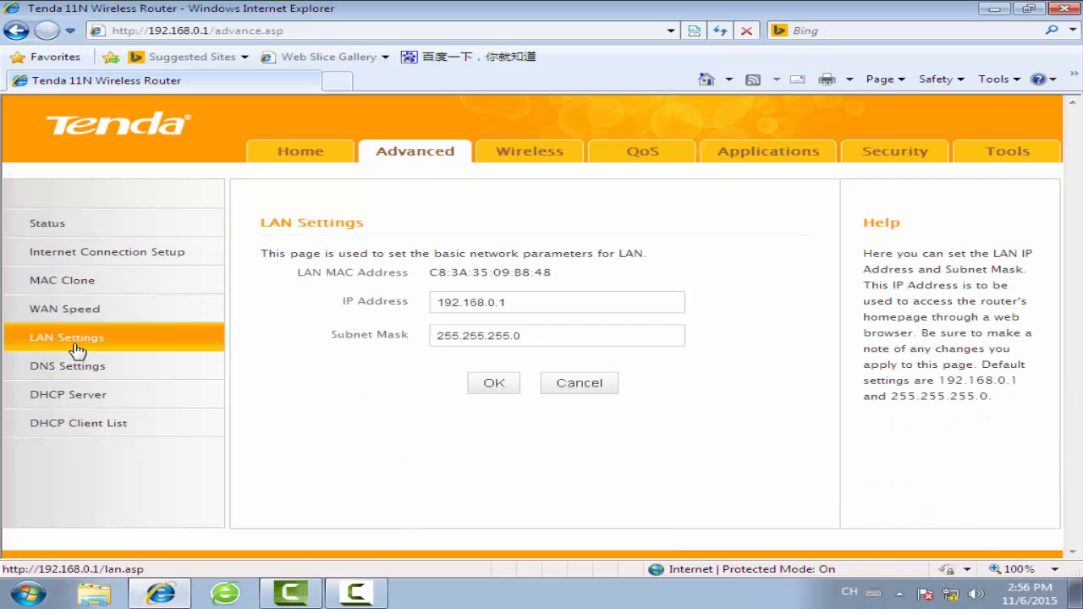
pyautogui.click(555, 301)
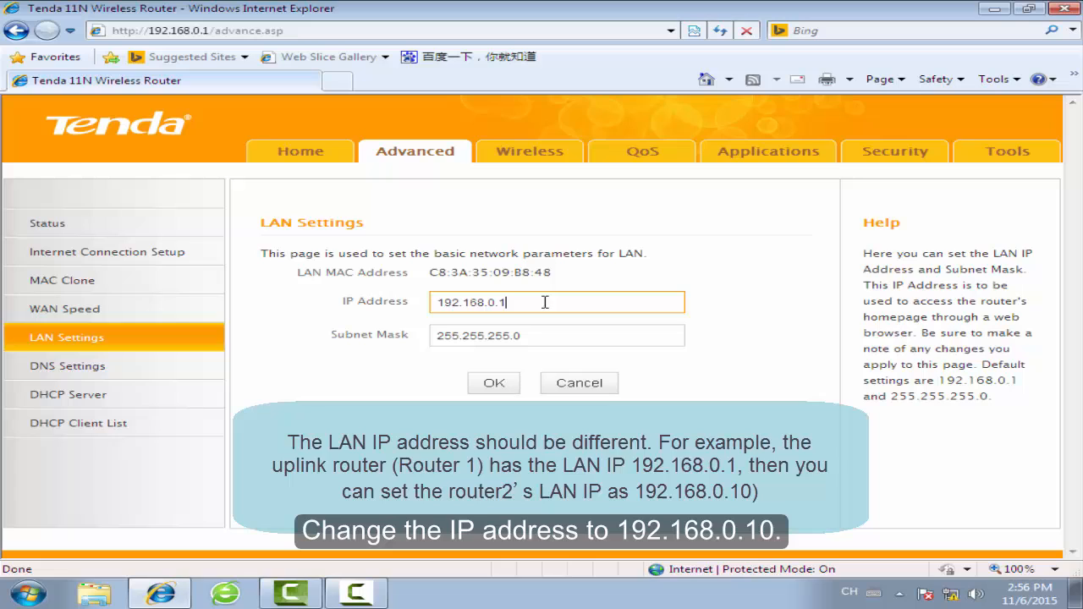
pyautogui.press('Backspace')
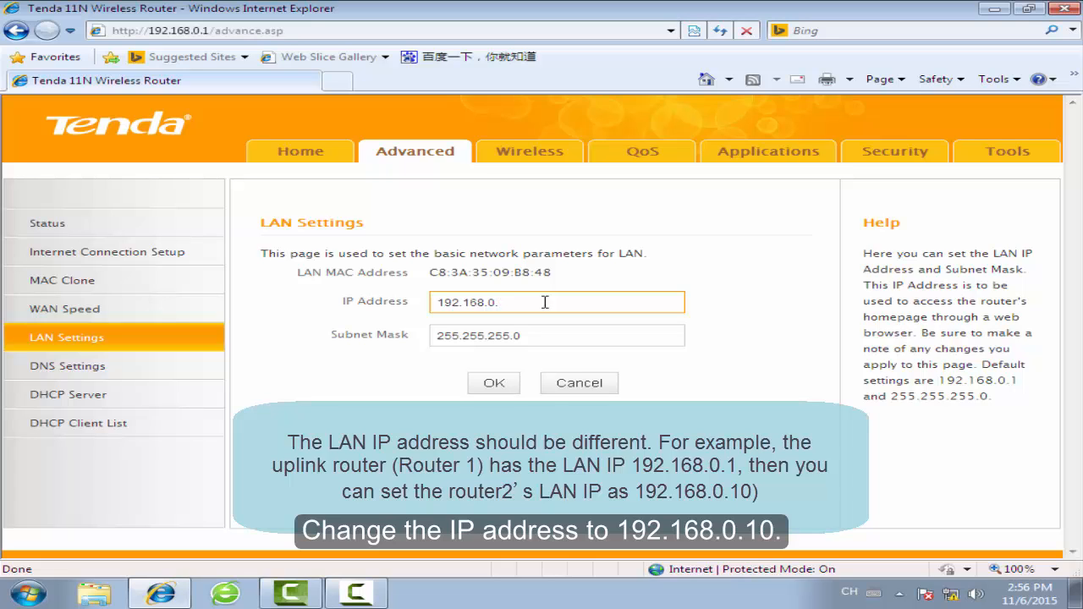
pyautogui.write('10')
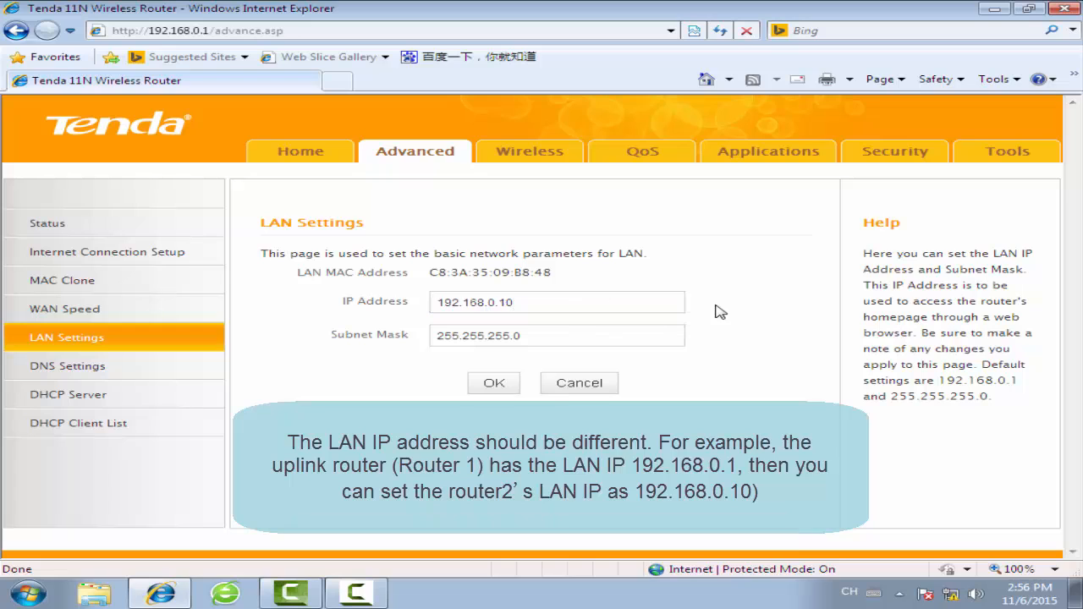
pyautogui.click(494, 383)
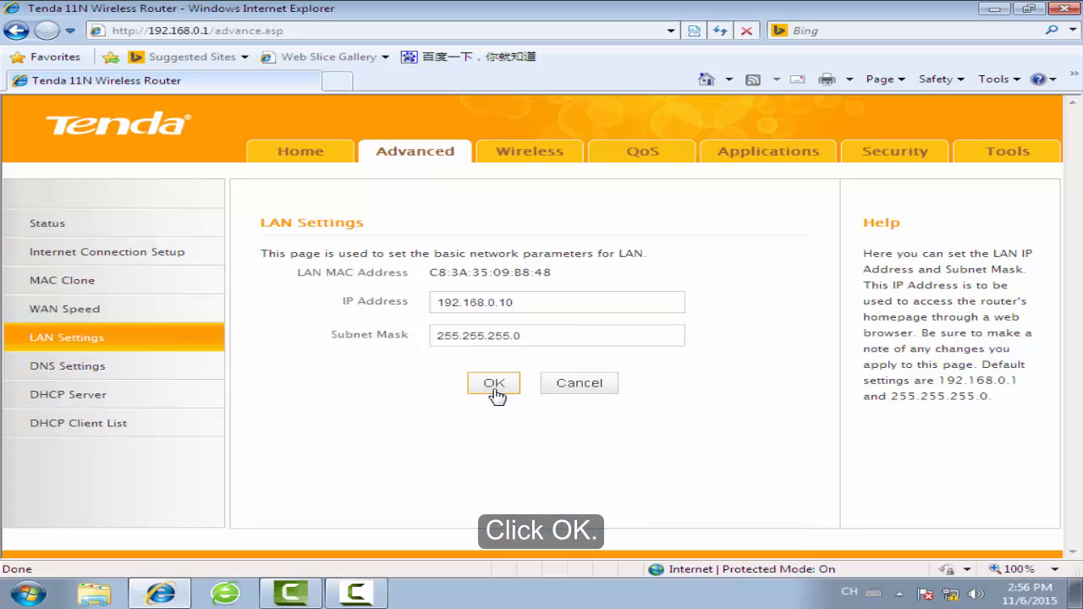
pyautogui.click(495, 383)
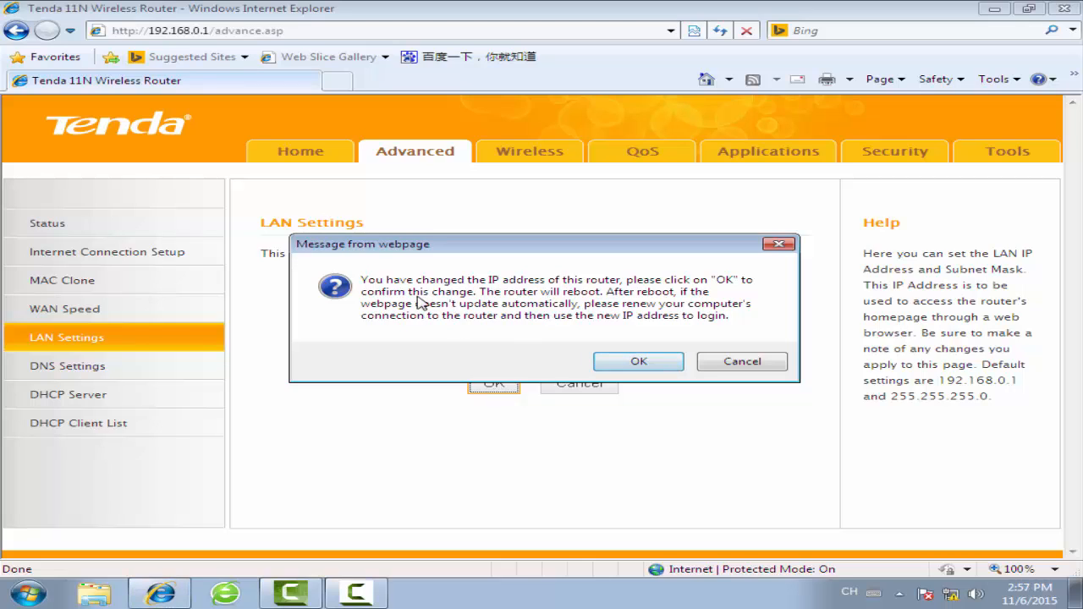
pyautogui.click(638, 362)
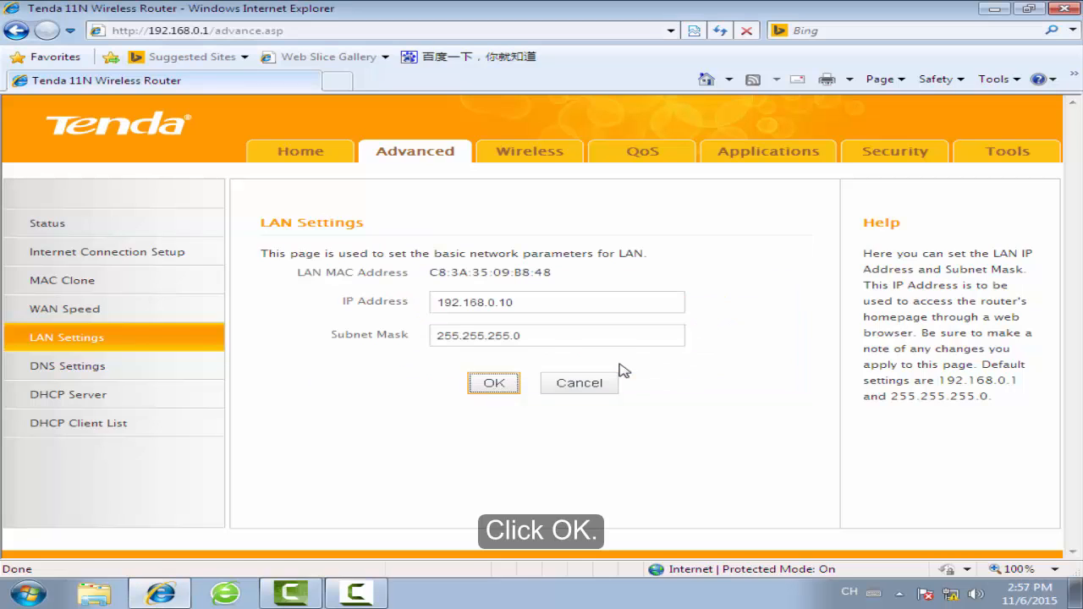
pyautogui.click(494, 383)
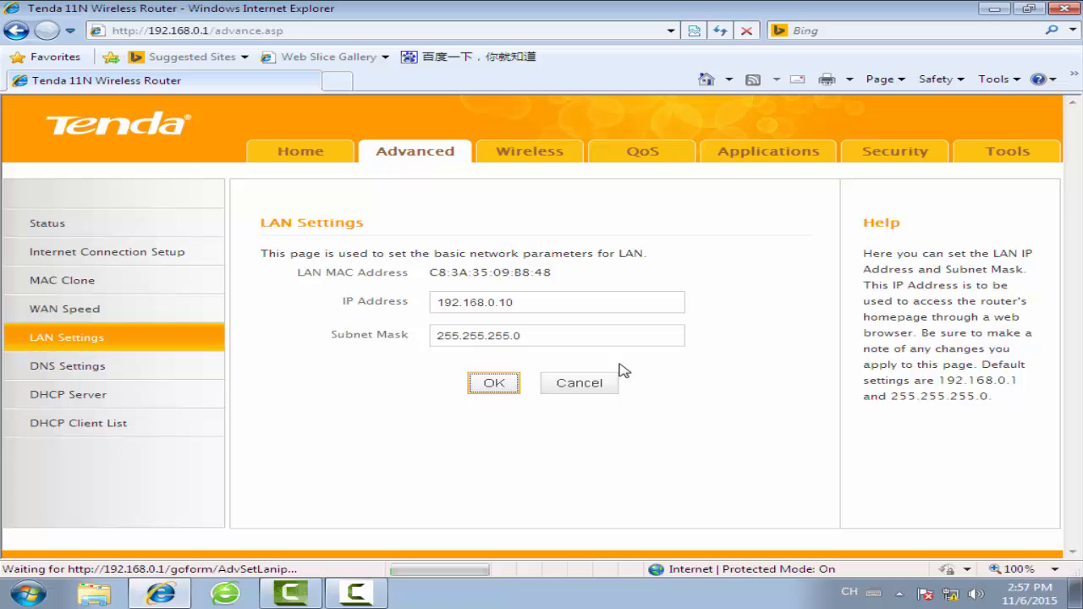
pyautogui.click(494, 382)
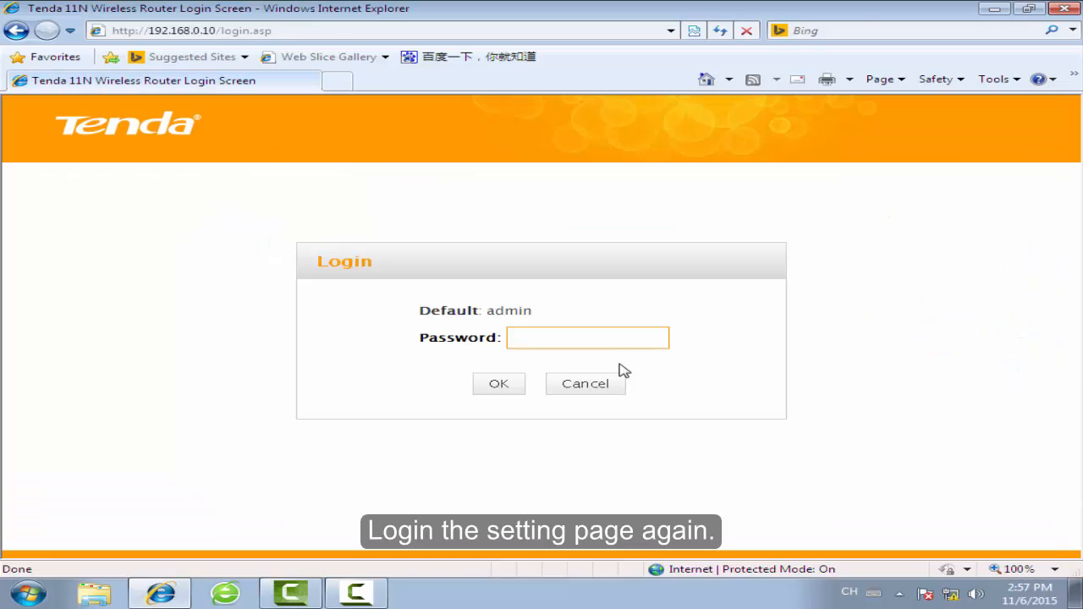
pyautogui.click(587, 338)
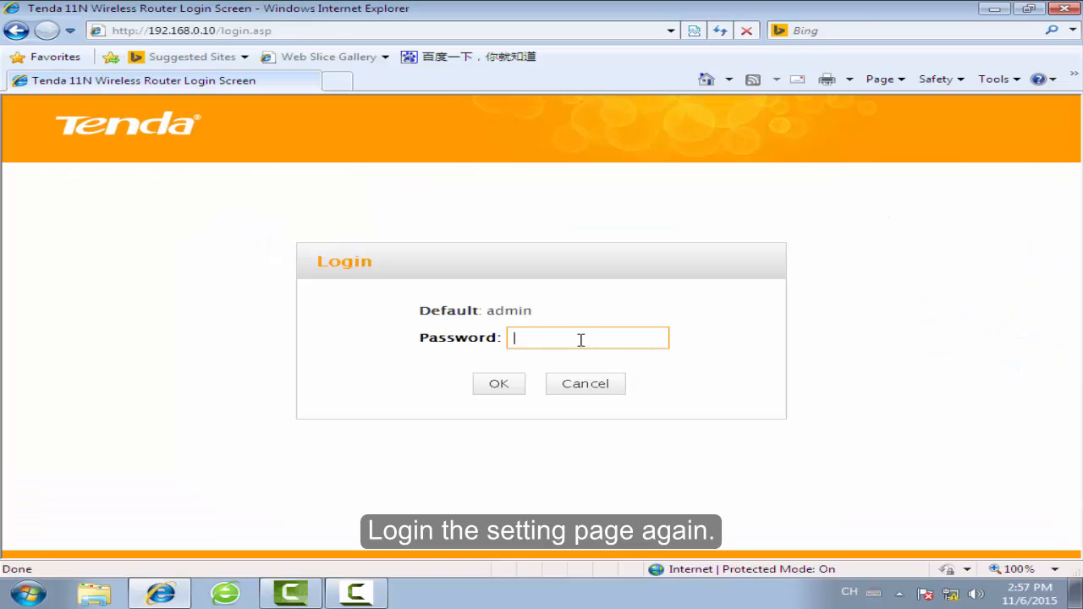
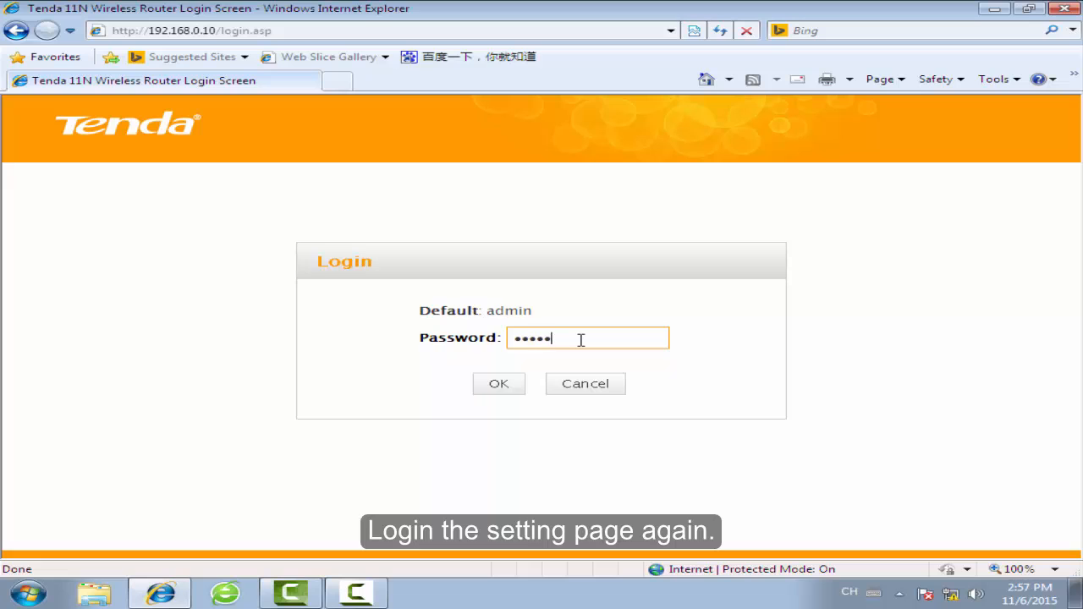
pyautogui.click(497, 383)
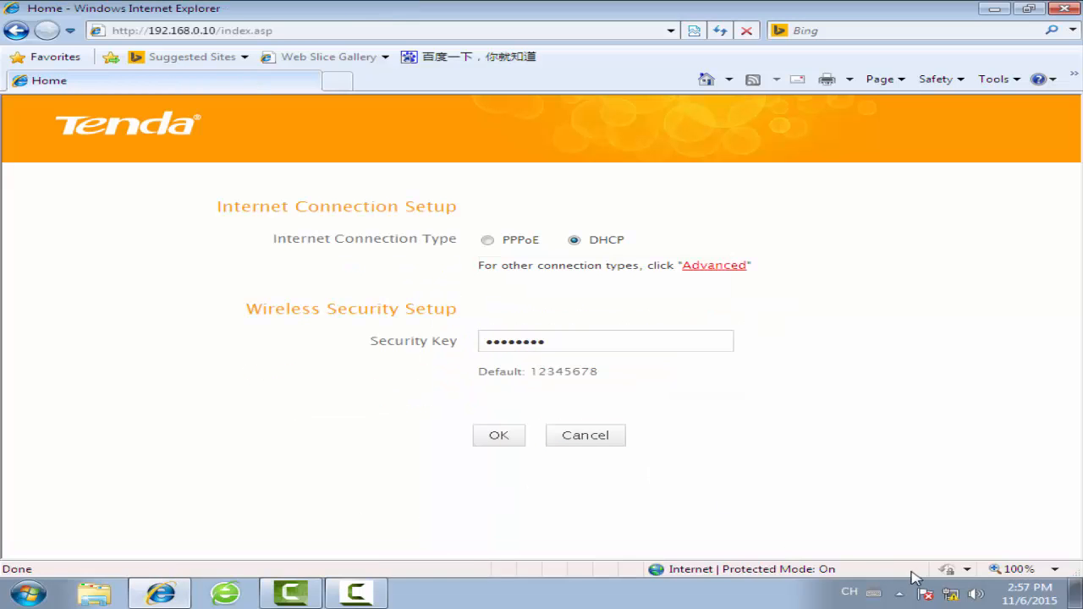
pyautogui.moveTo(714, 264)
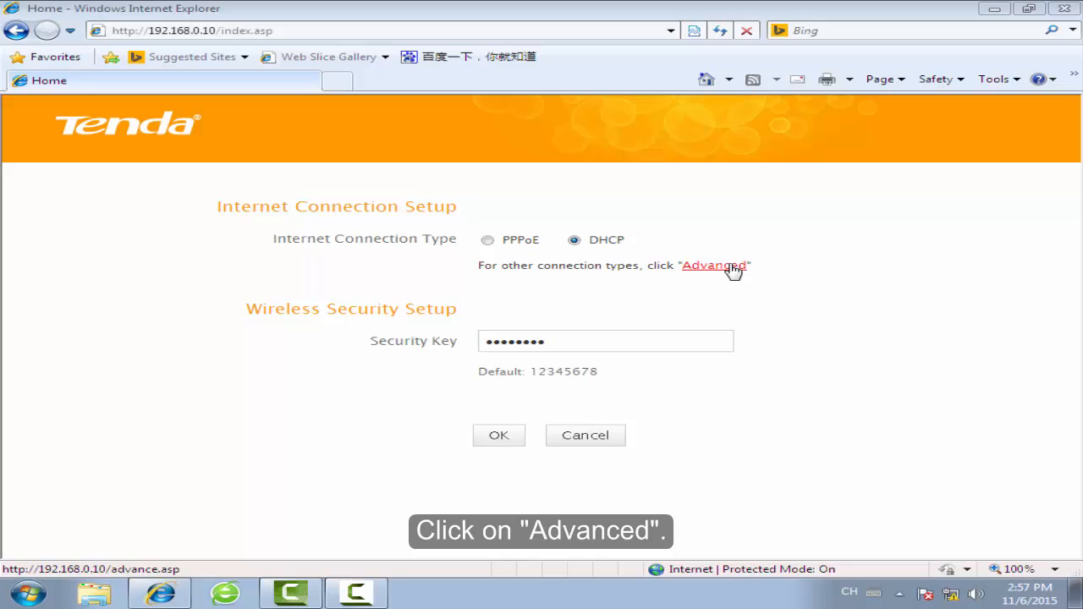
# Go through Advanced and Wireless to the Wireless Extender page.
pyautogui.click(714, 266)
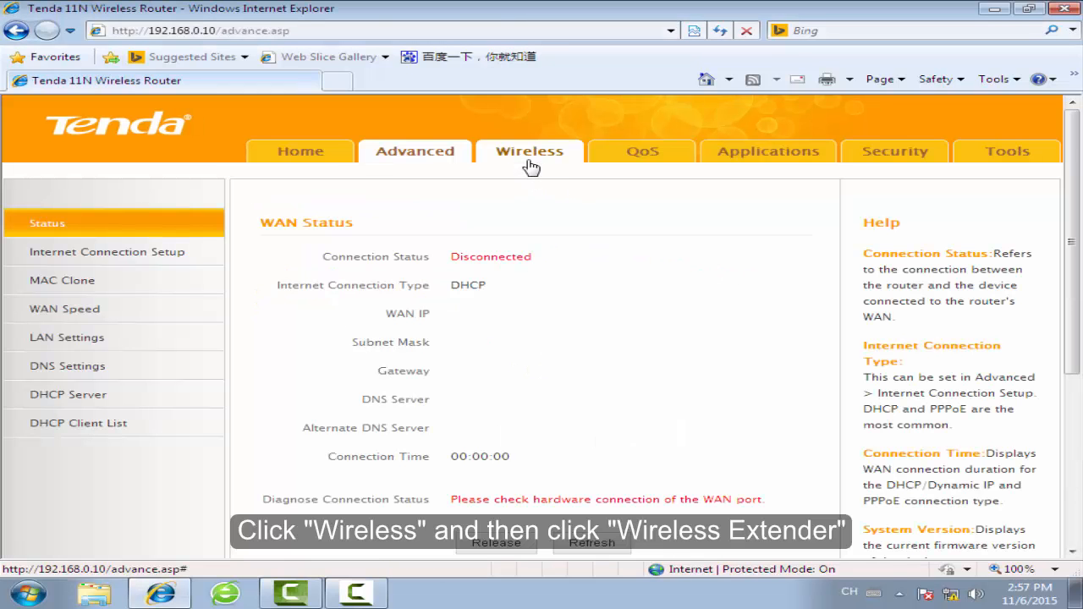
pyautogui.click(528, 151)
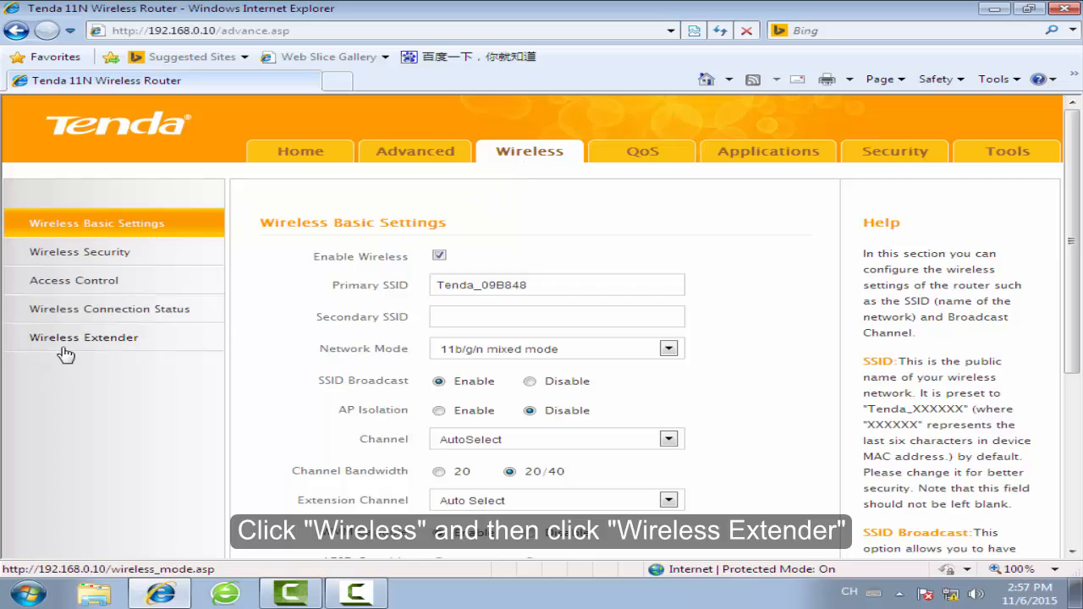
pyautogui.click(83, 337)
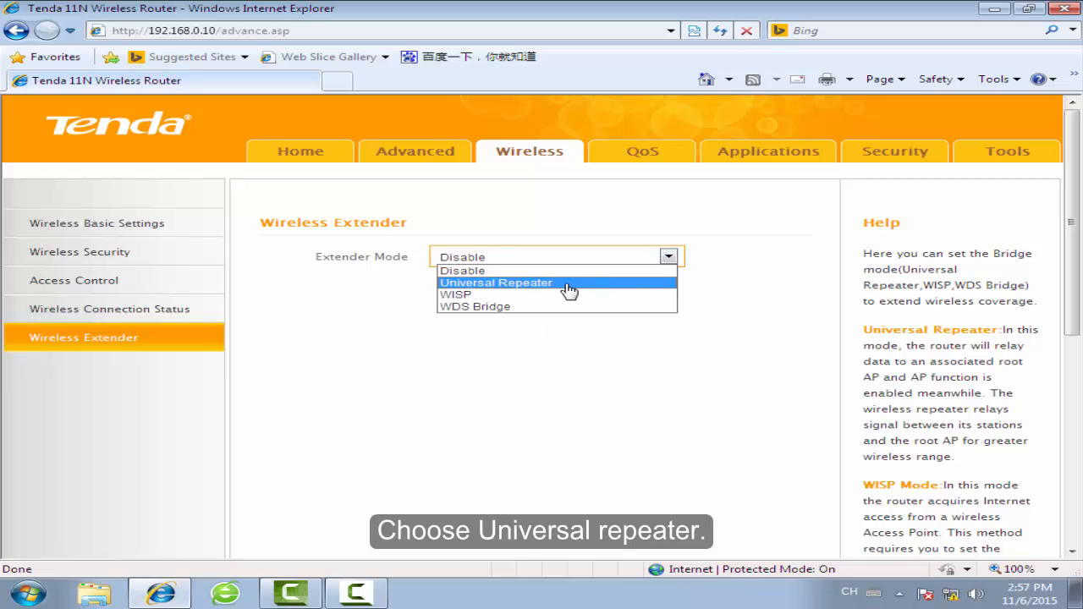
# Set extender mode to Universal Repeater and choose Tenda_abc (channel 11) from the site survey as uplink.
pyautogui.click(496, 283)
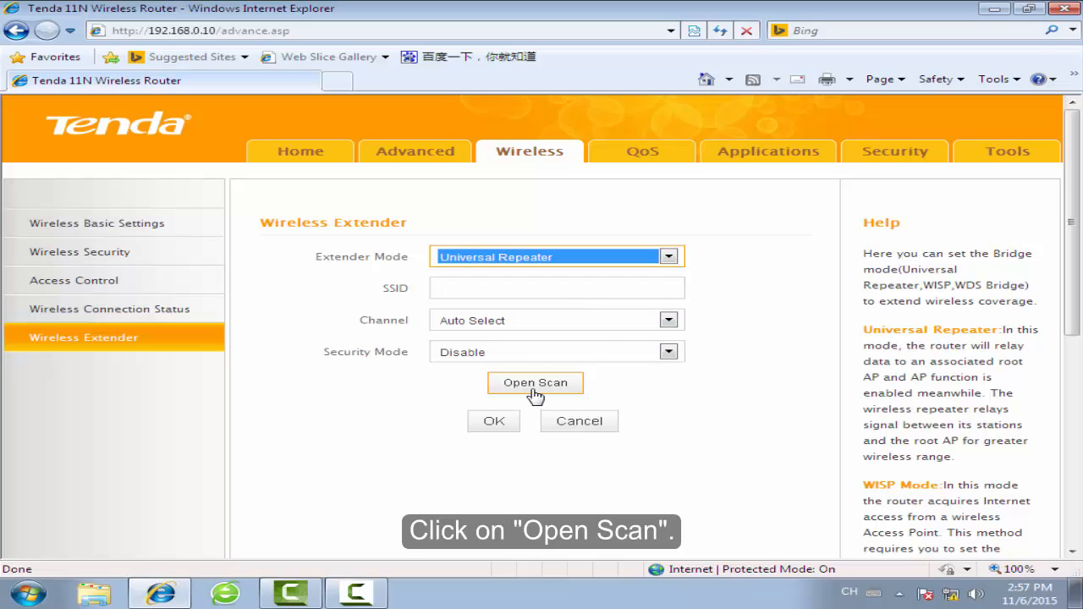
pyautogui.click(535, 383)
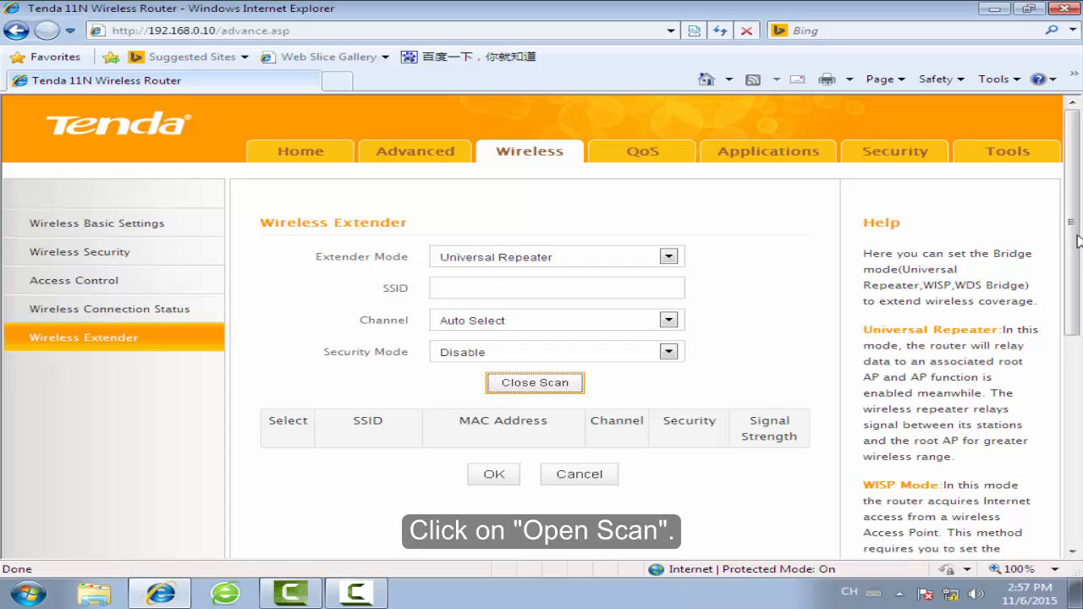
pyautogui.scroll(-3)
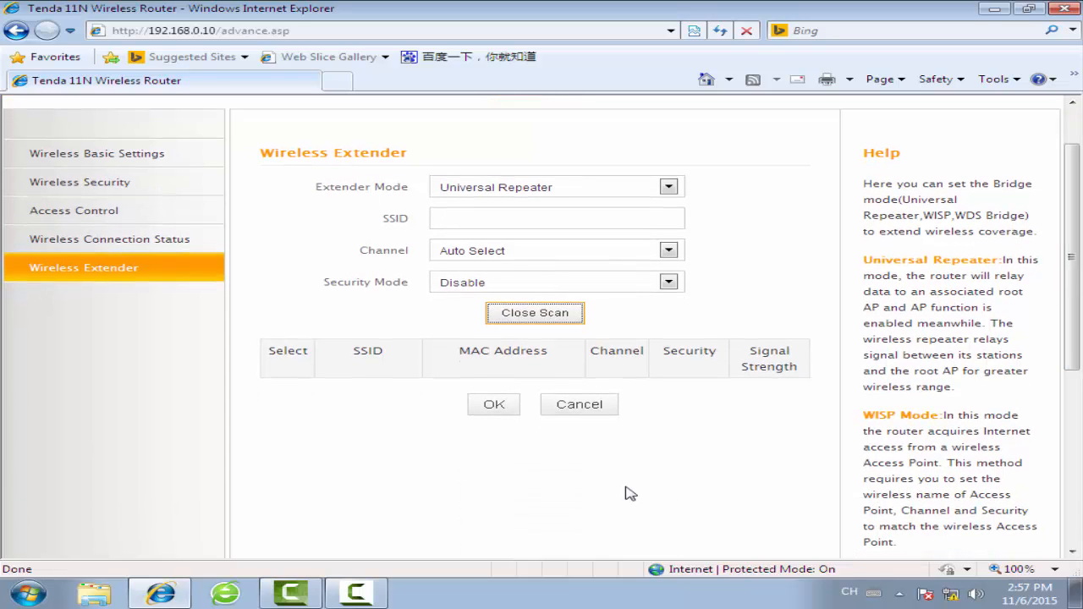
pyautogui.click(535, 312)
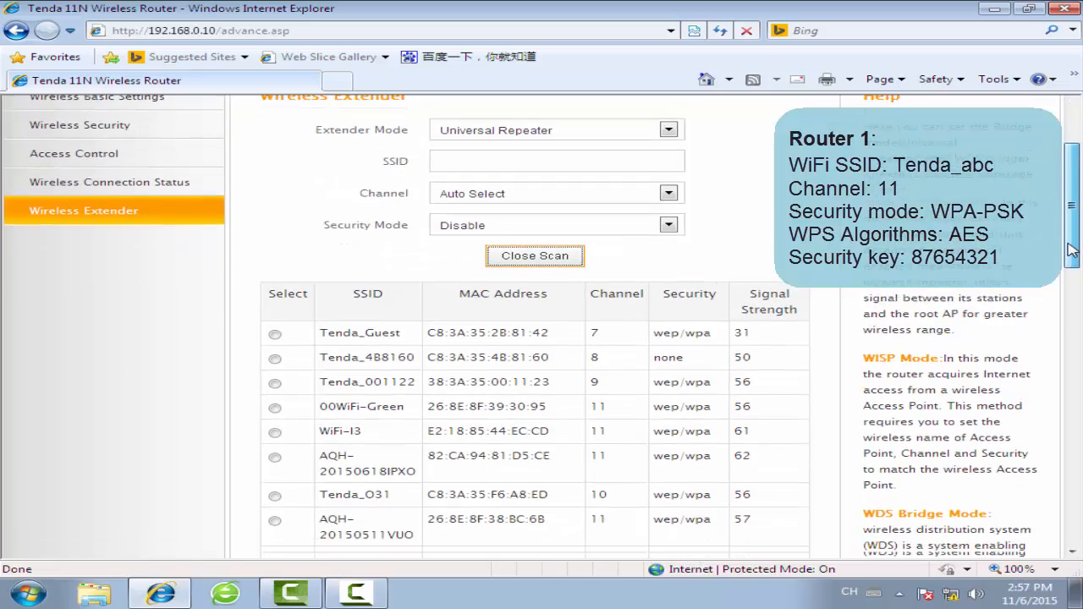
pyautogui.scroll(-3)
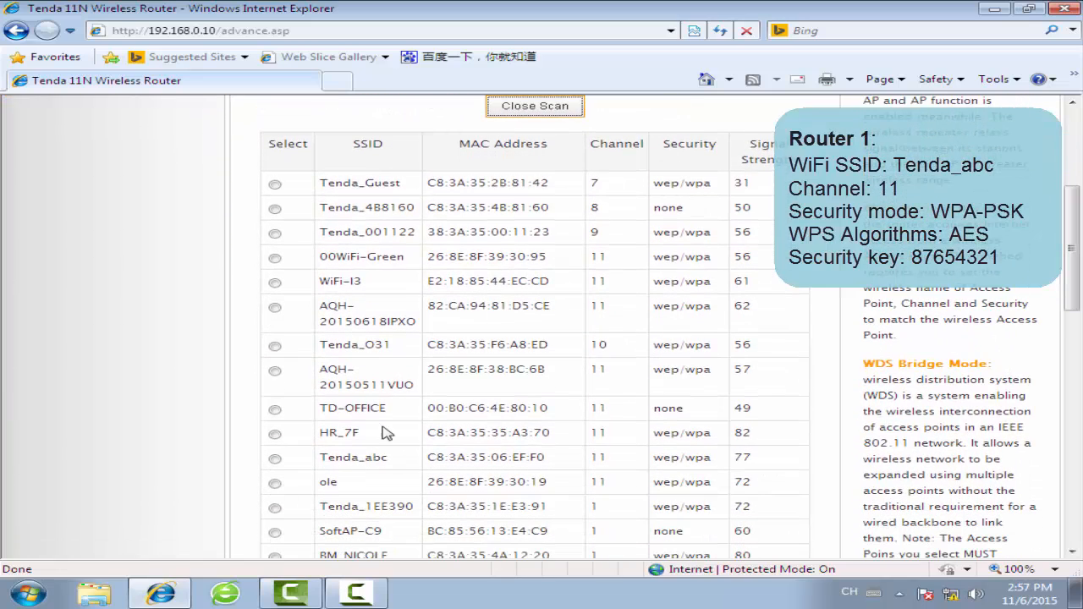
pyautogui.click(275, 457)
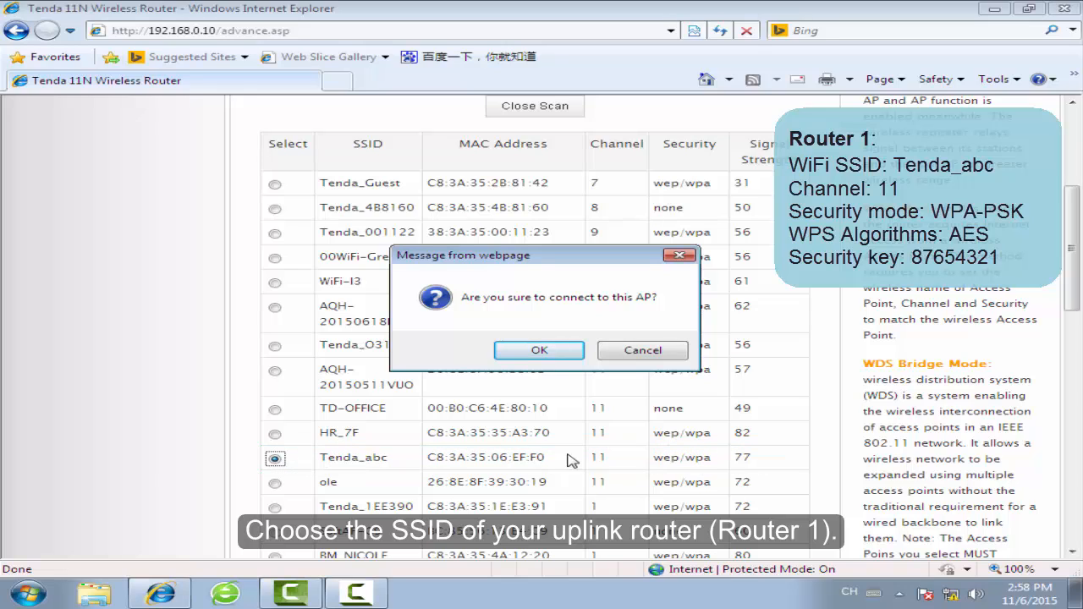
pyautogui.click(538, 351)
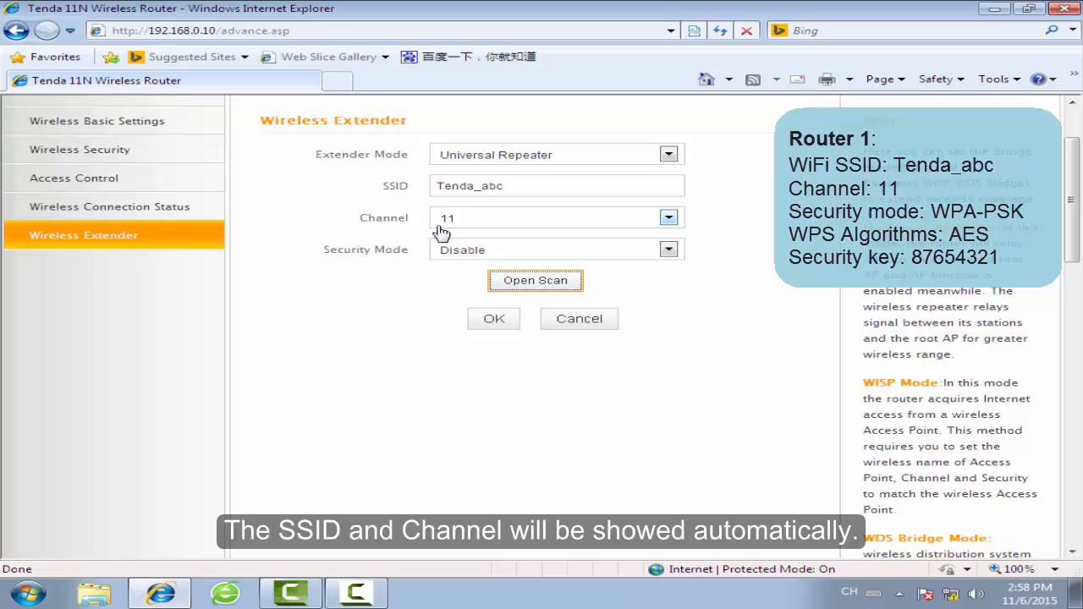
pyautogui.moveTo(487, 234)
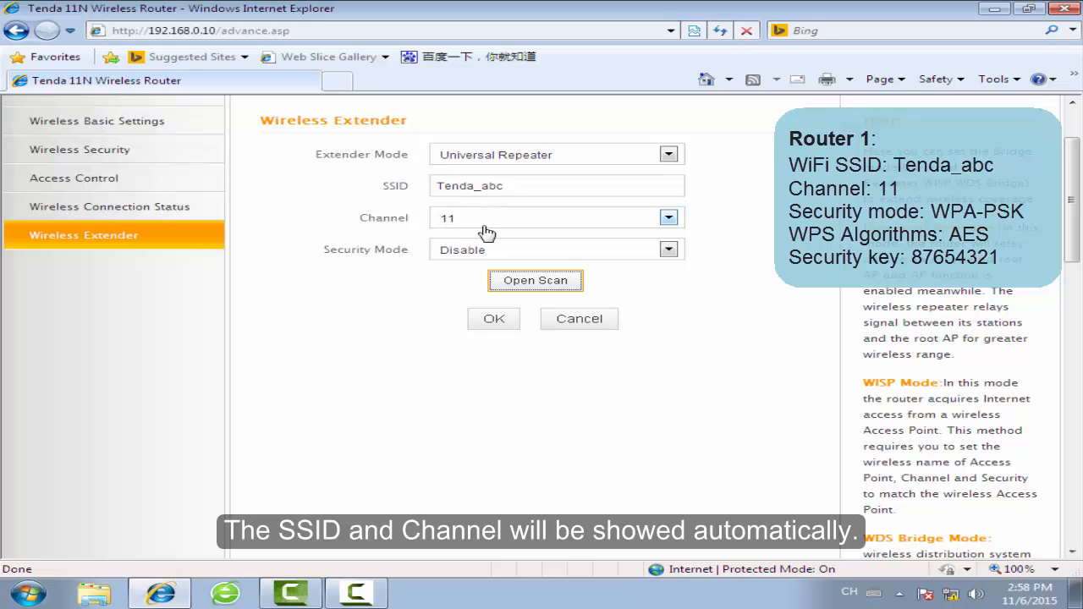
# Set the uplink security to WPA-PSK with AES and its key, and save the repeater settings.
pyautogui.click(669, 249)
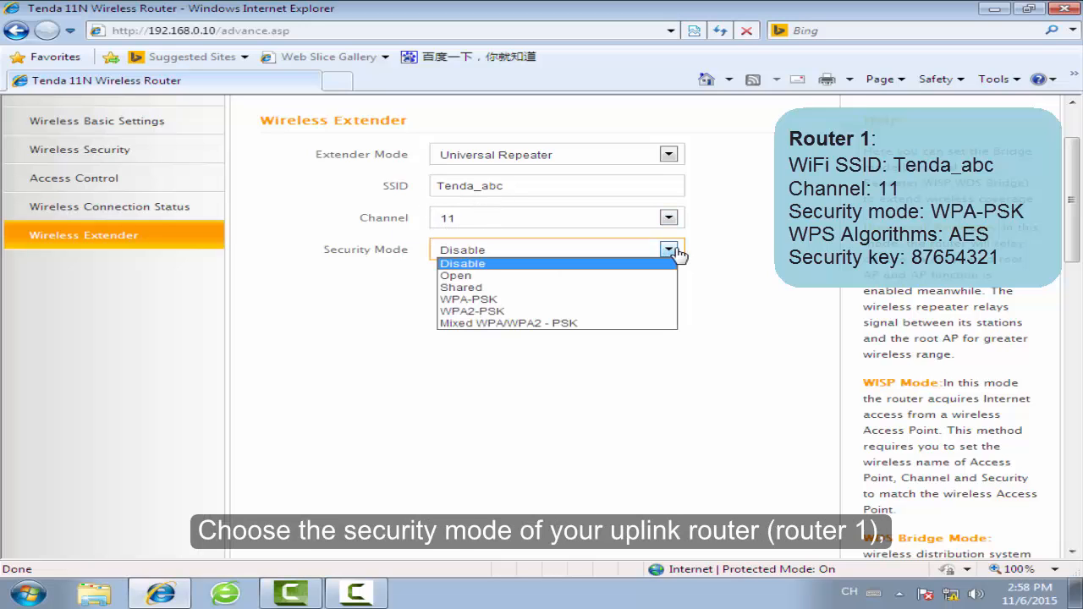
pyautogui.moveTo(584, 300)
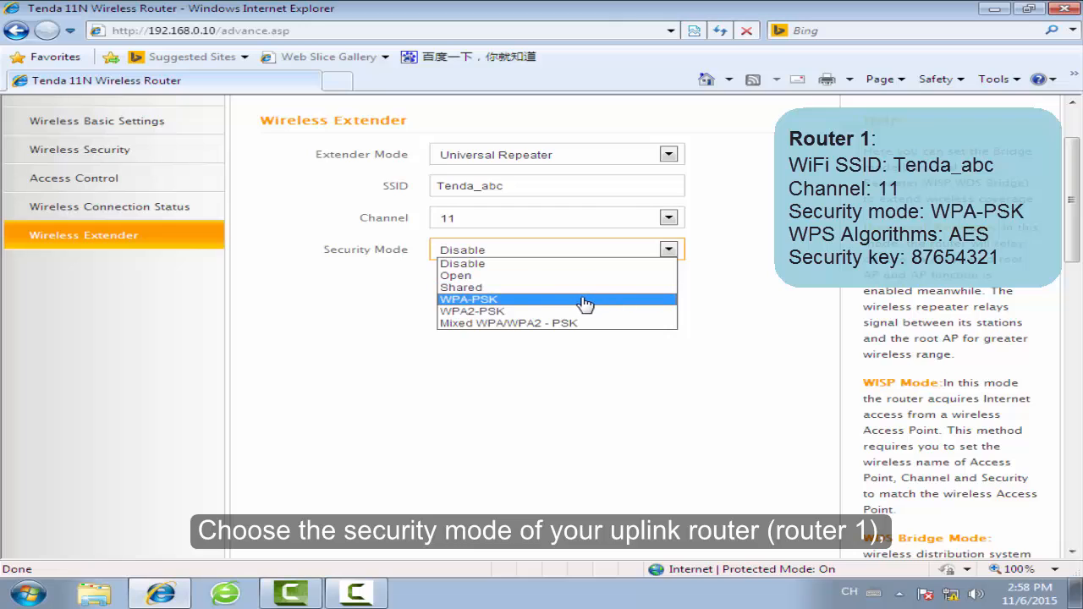
pyautogui.click(467, 298)
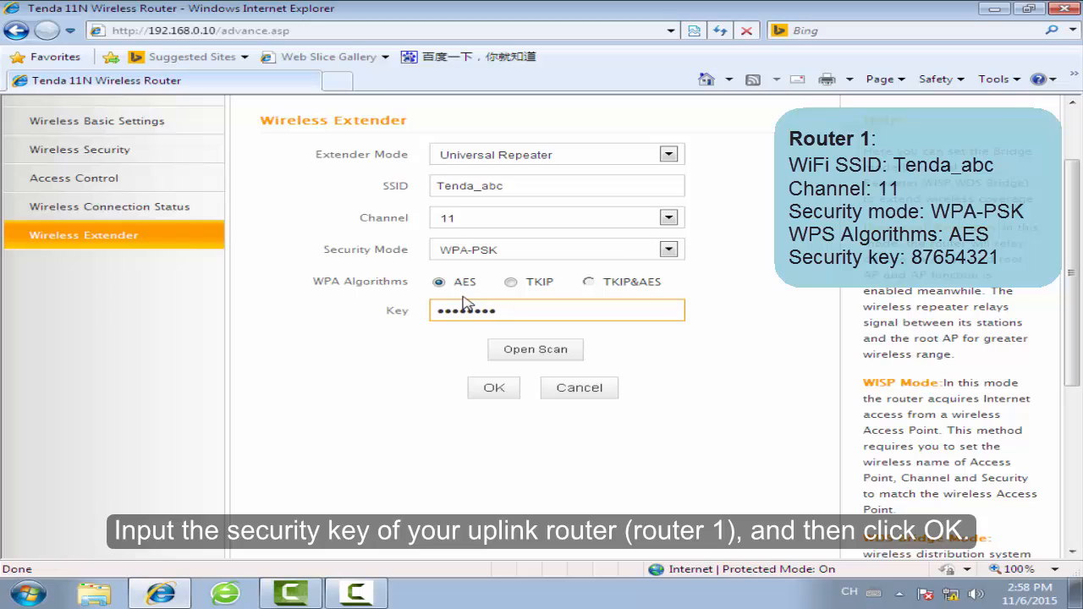
pyautogui.click(495, 387)
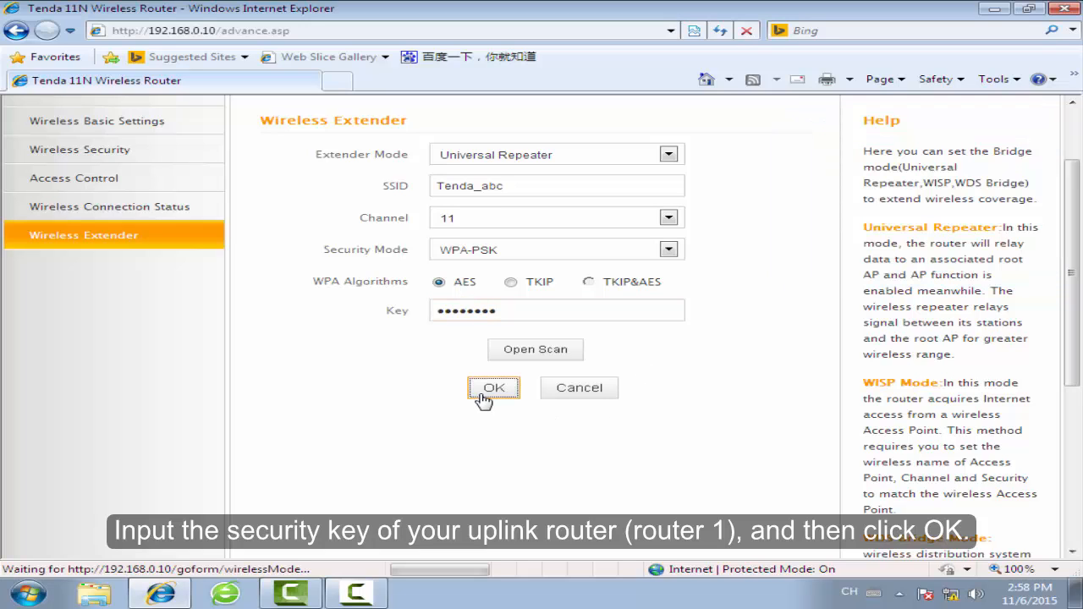
pyautogui.click(494, 387)
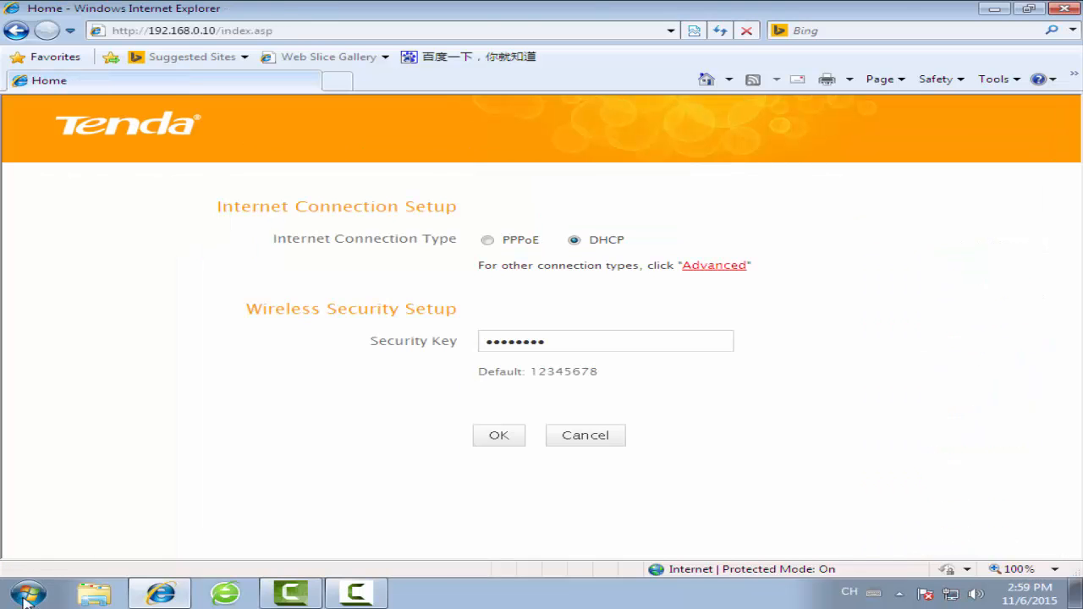
# Launch a Command Prompt window via Start > Accessories > Run with cmd.
pyautogui.click(28, 592)
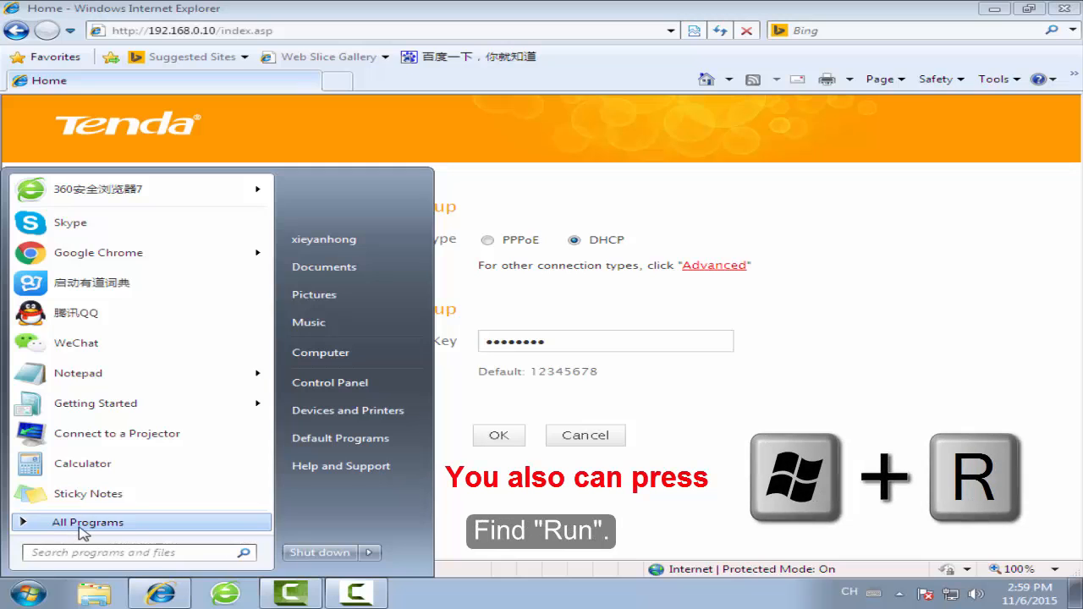
pyautogui.click(88, 522)
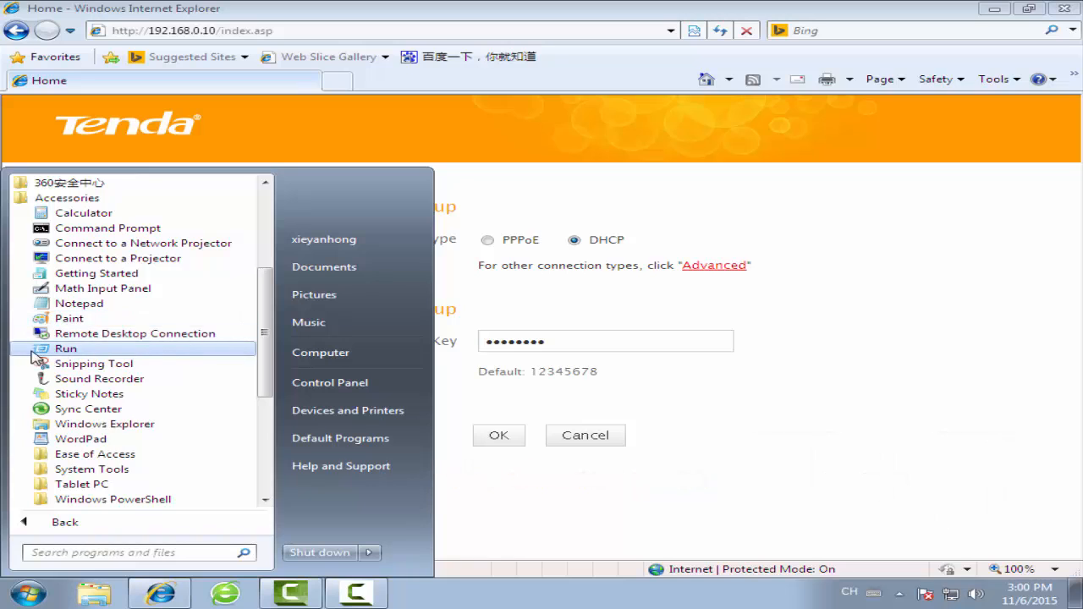
pyautogui.click(64, 348)
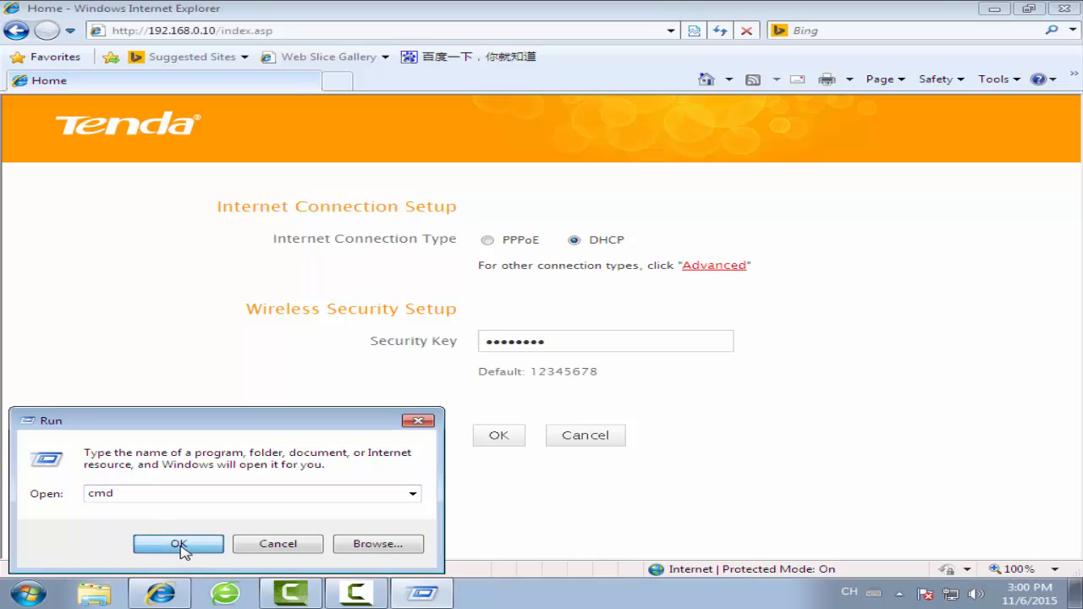
pyautogui.click(178, 545)
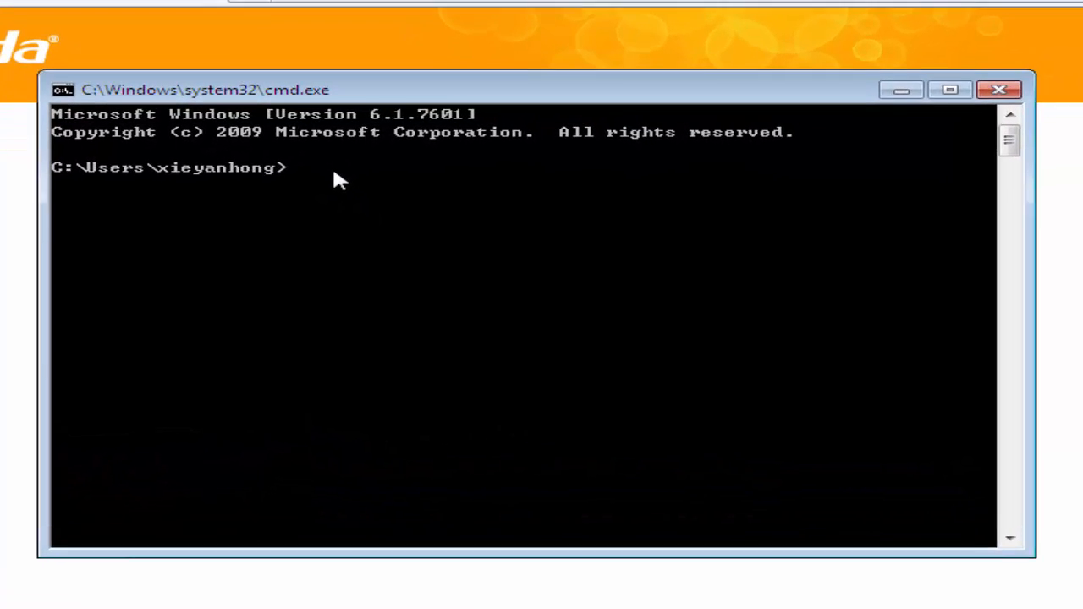
# Ping 192.168.0.1, confirm four replies with no loss, and close the window.
pyautogui.write('ping')
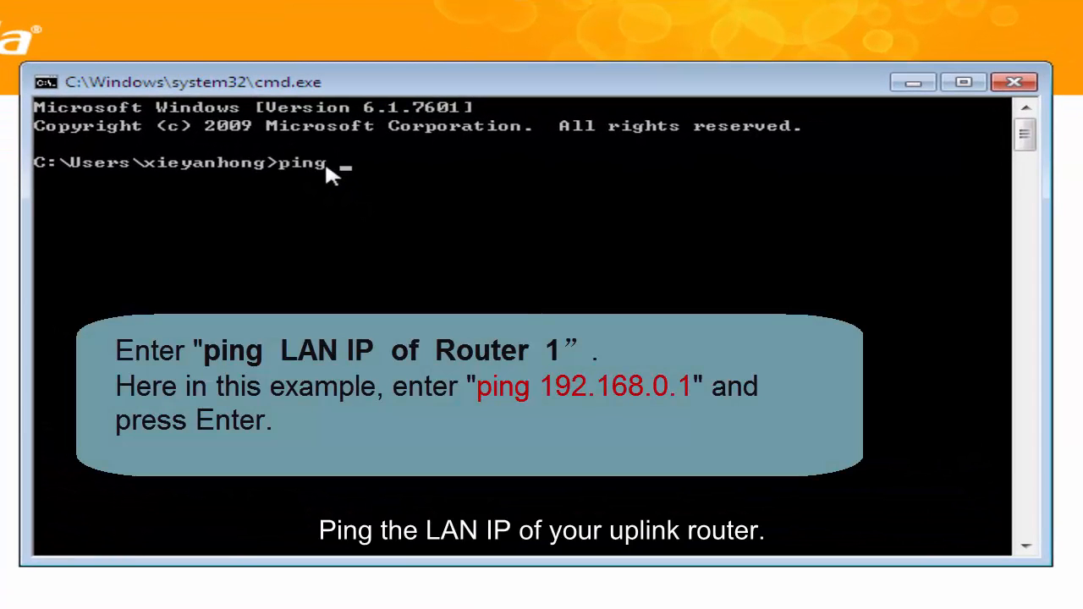
pyautogui.write('192.168.')
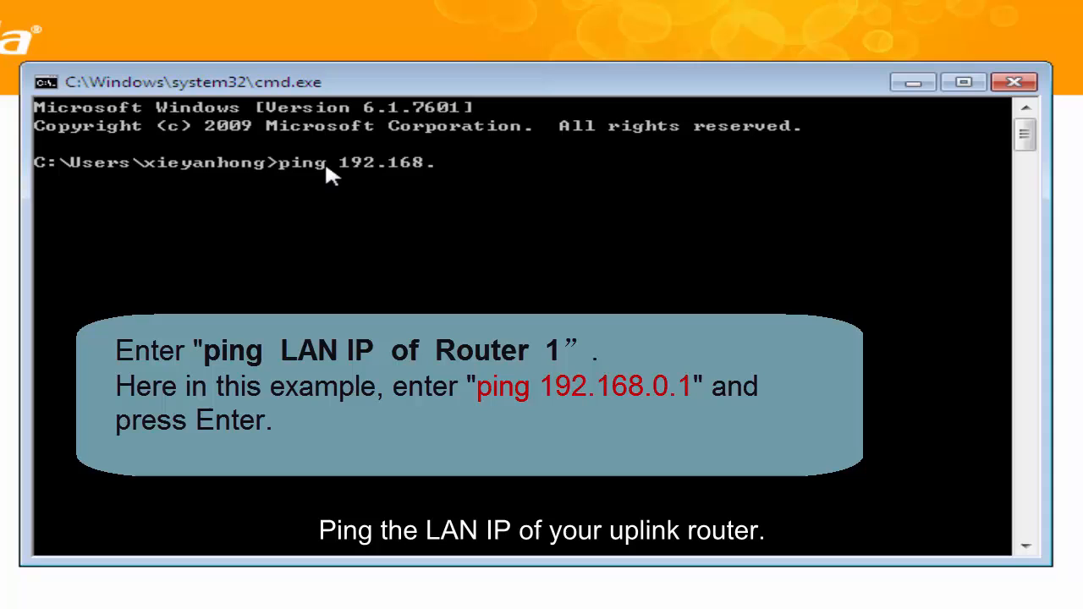
pyautogui.write('0.1')
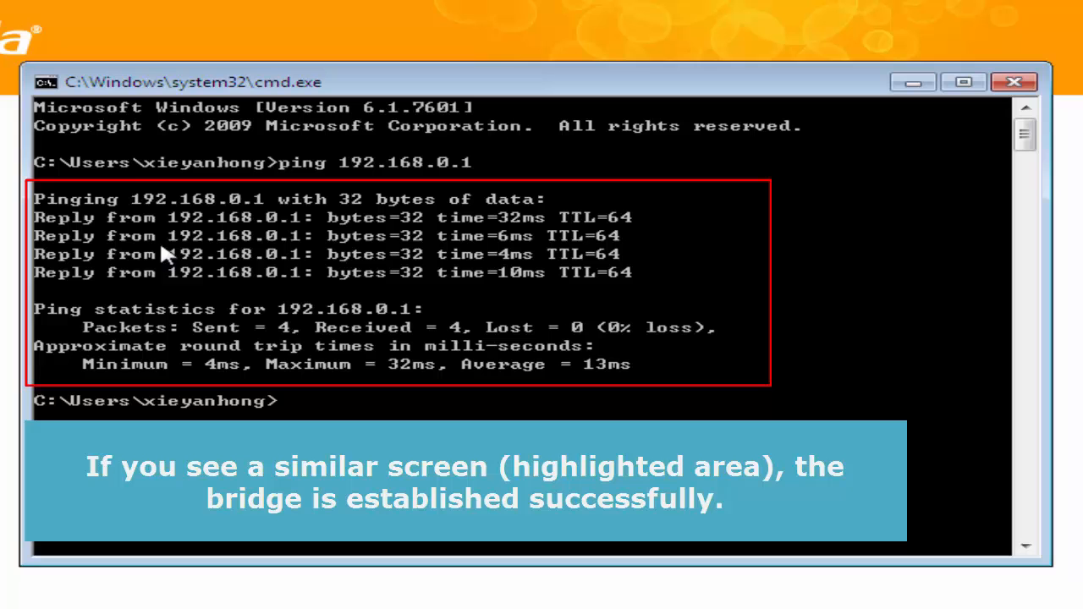
pyautogui.moveTo(565, 407)
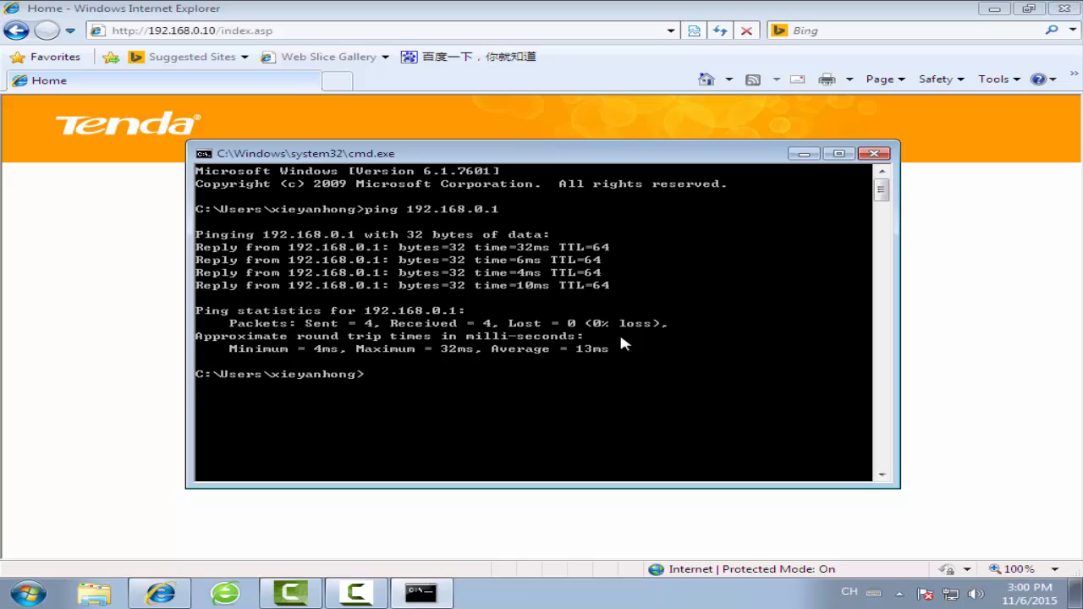
pyautogui.moveTo(876, 154)
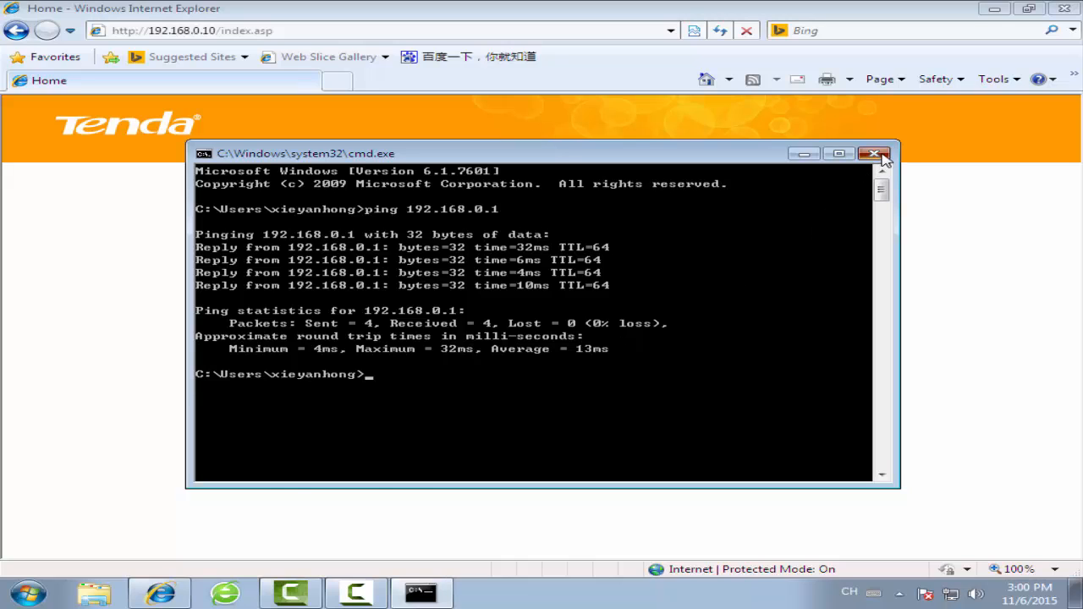
pyautogui.click(883, 152)
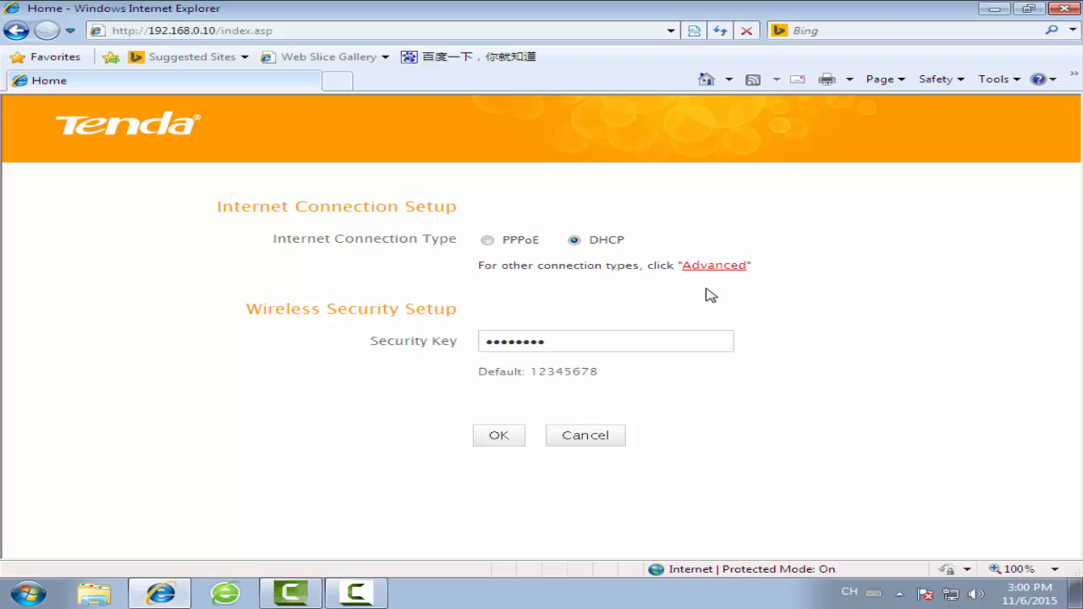
pyautogui.moveTo(714, 264)
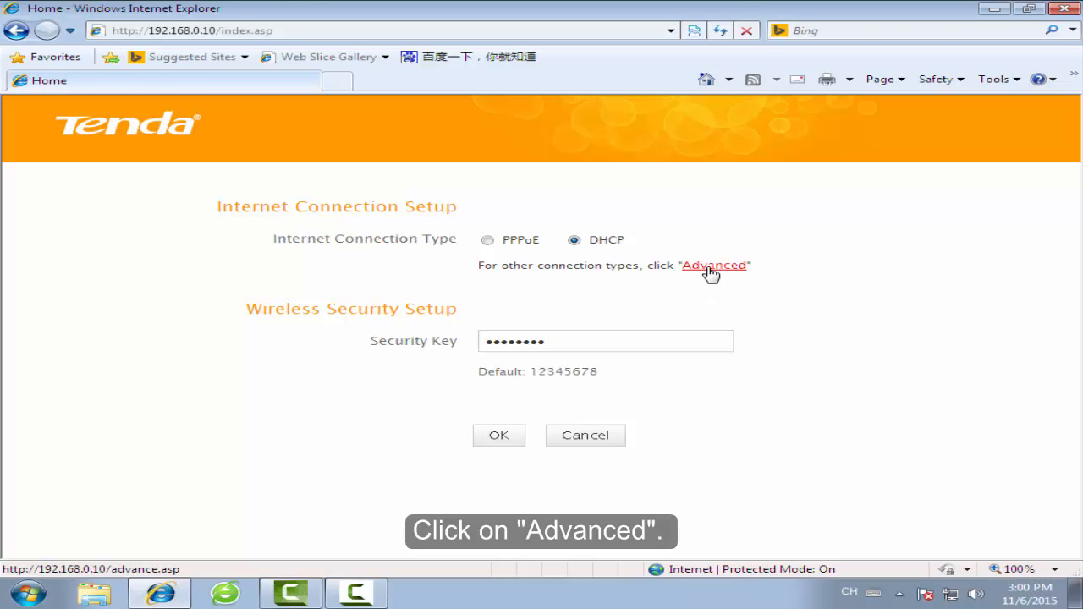
# In Advanced > Wireless, rename the Secondary SSID to Tenda_123 and confirm the change notice.
pyautogui.click(714, 264)
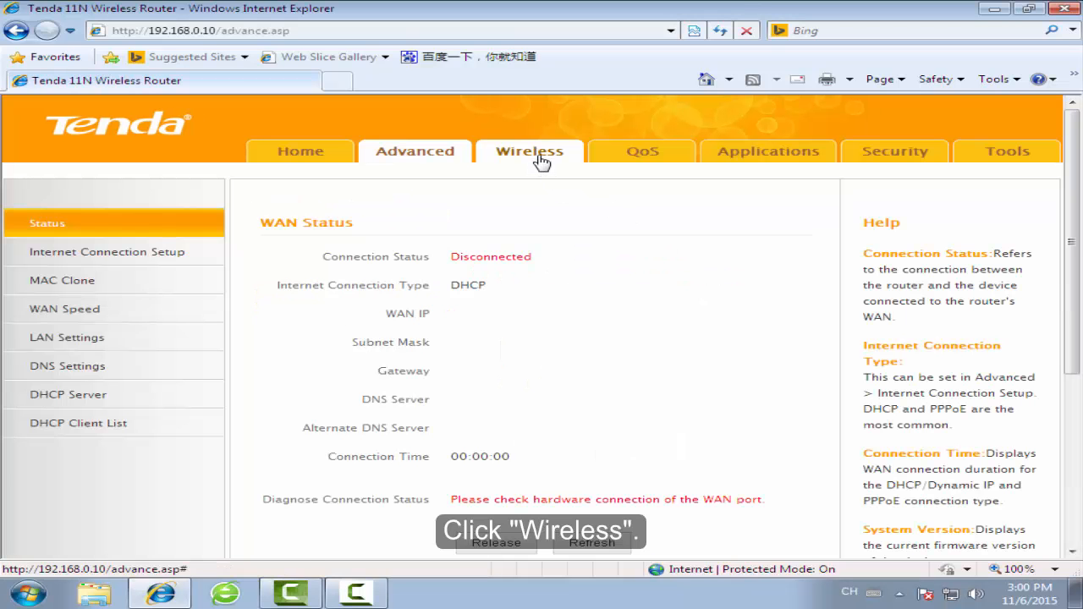
pyautogui.click(528, 150)
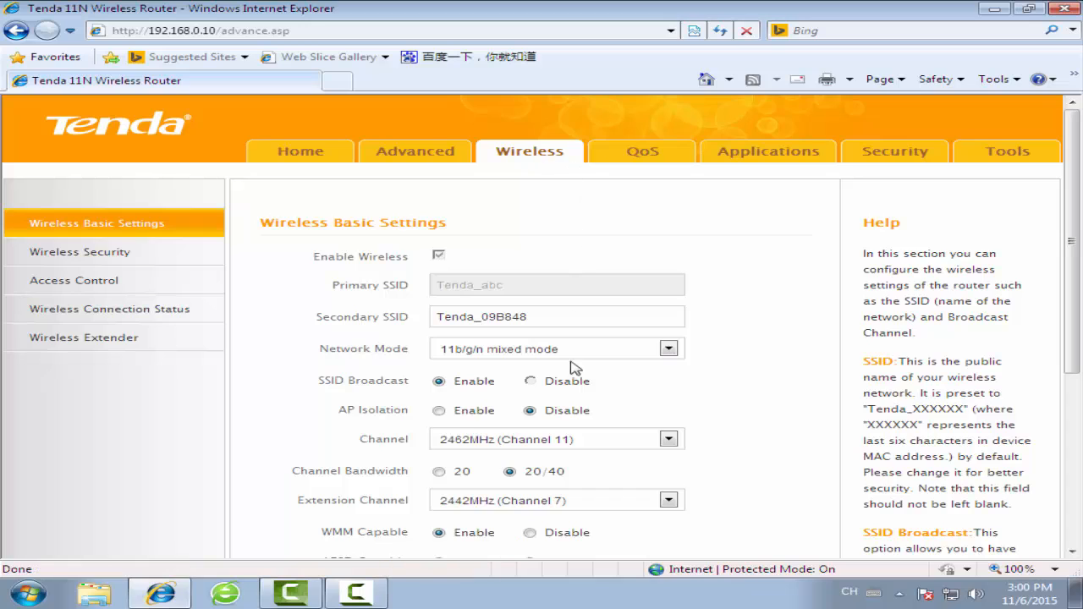
pyautogui.click(557, 316)
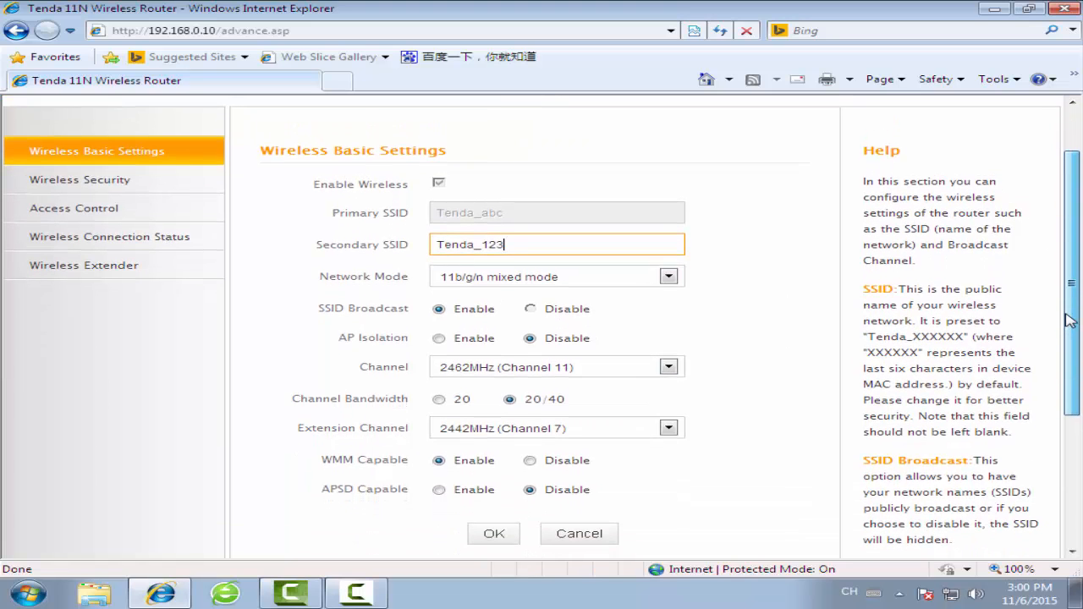
pyautogui.moveTo(488, 541)
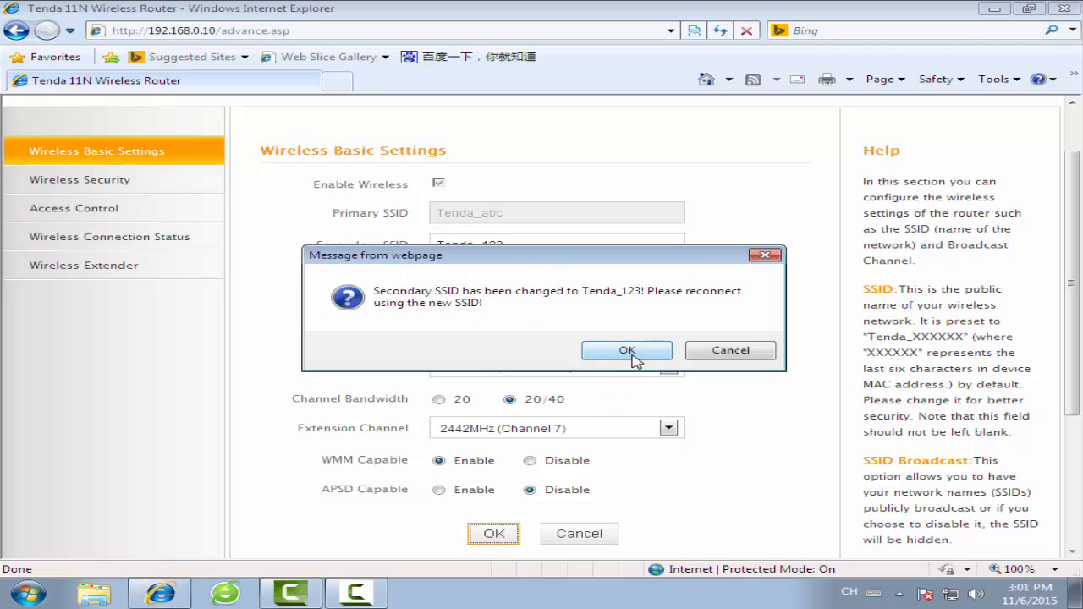
pyautogui.click(626, 350)
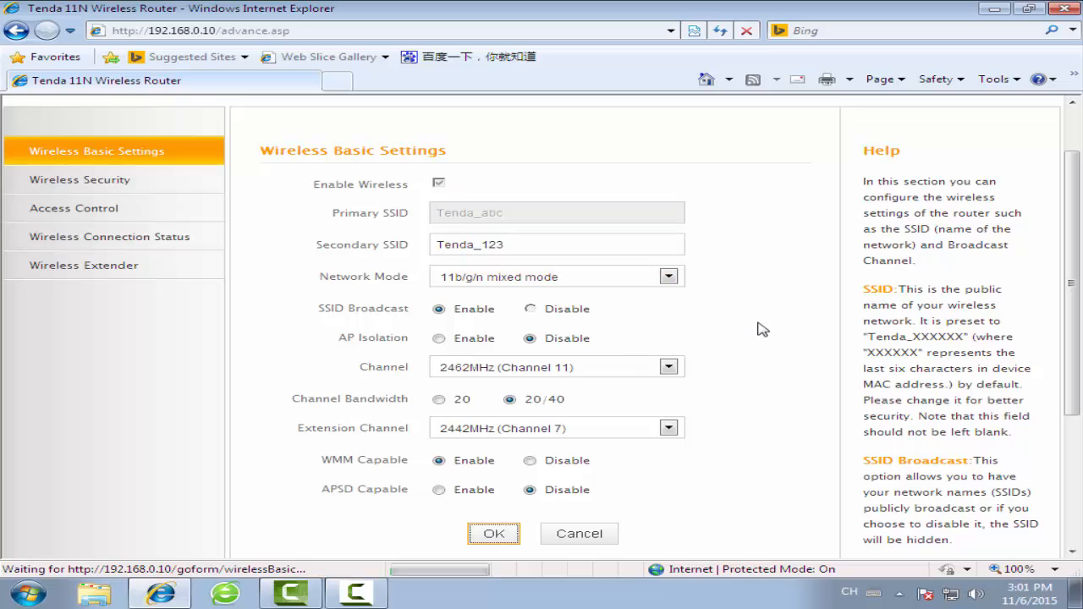
pyautogui.click(80, 179)
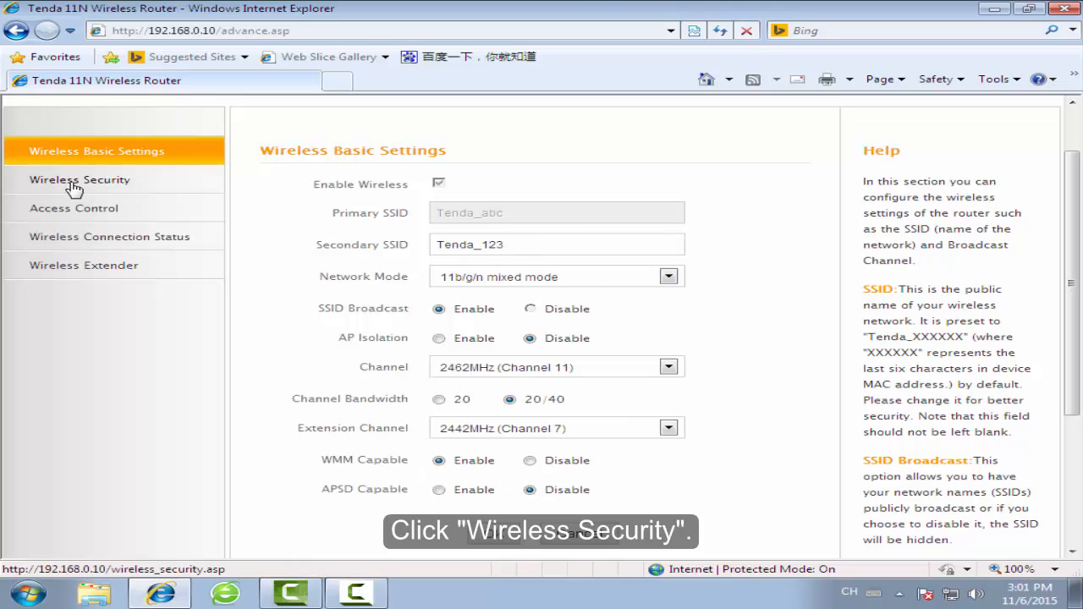
pyautogui.click(80, 180)
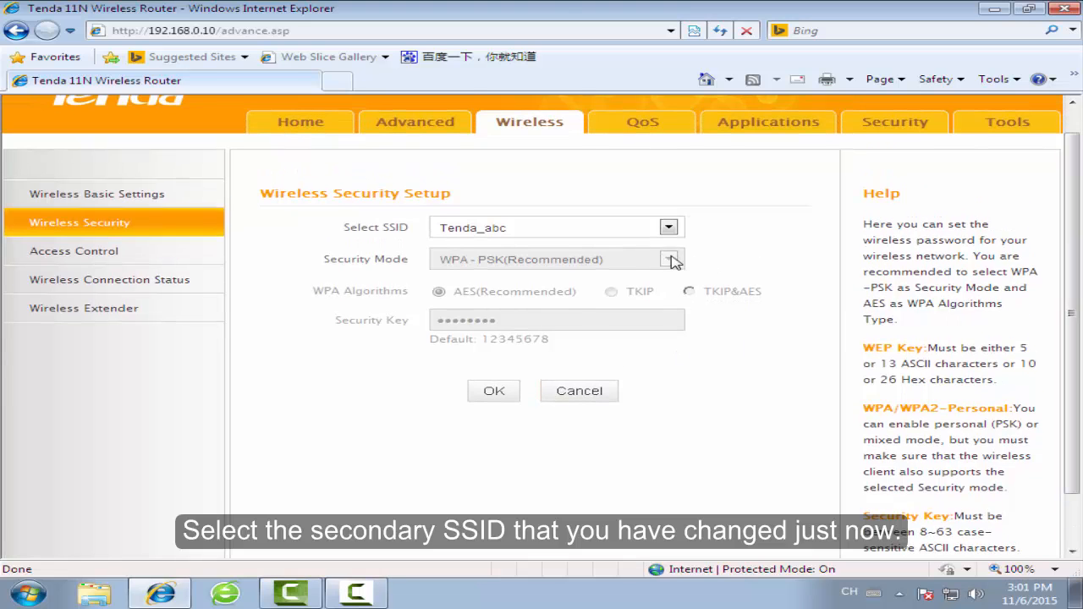
pyautogui.click(667, 227)
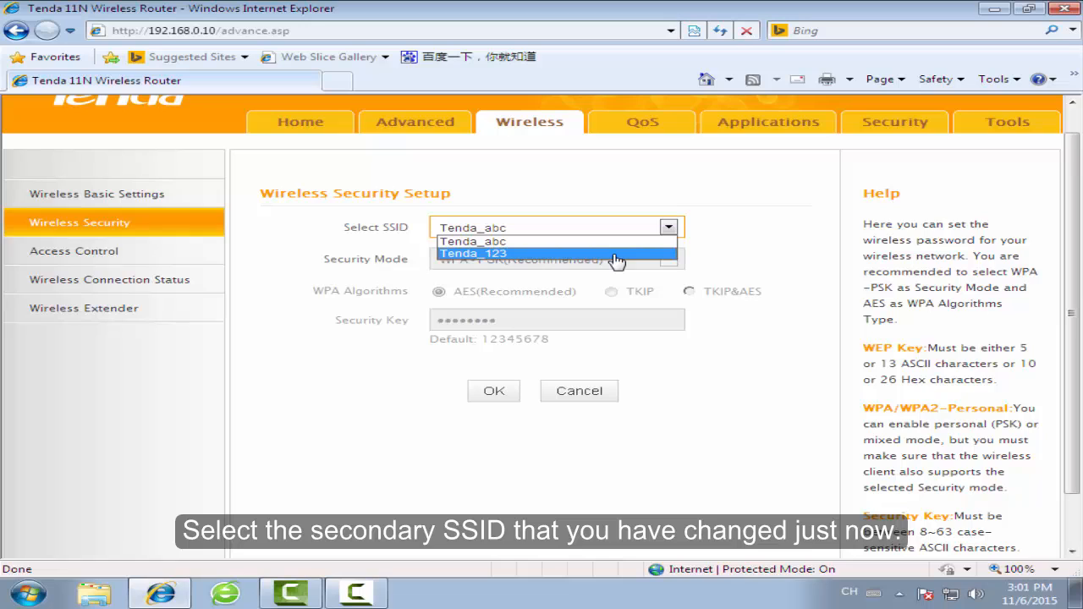
pyautogui.click(474, 254)
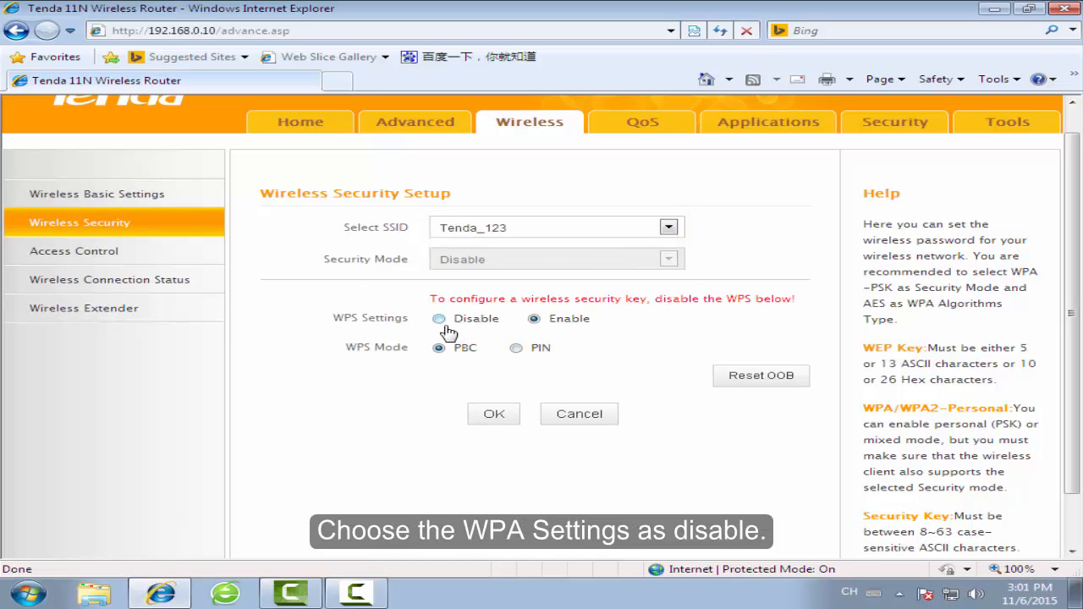
pyautogui.click(438, 318)
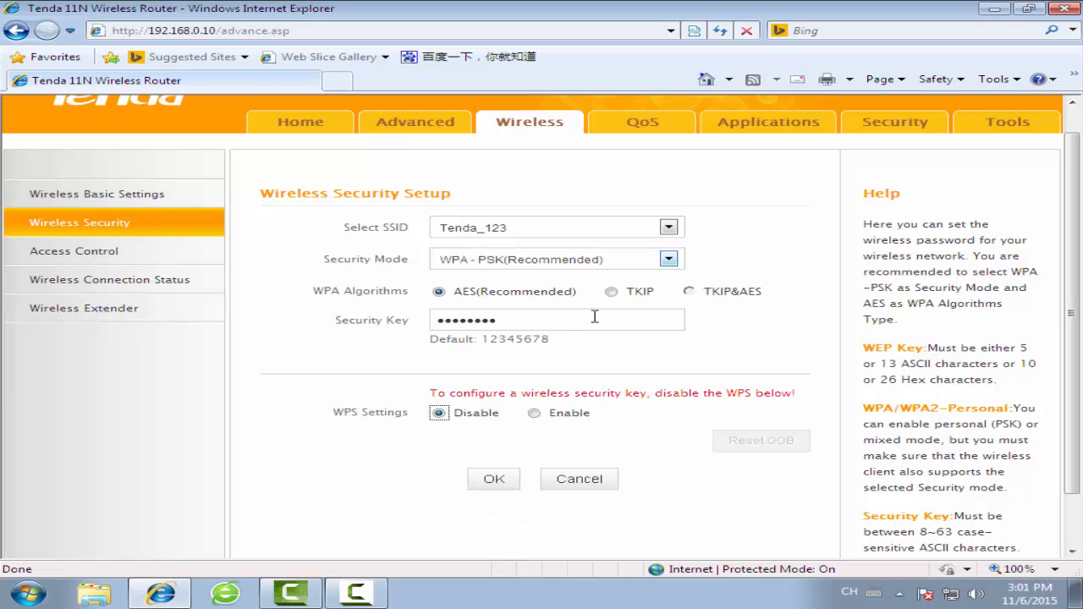
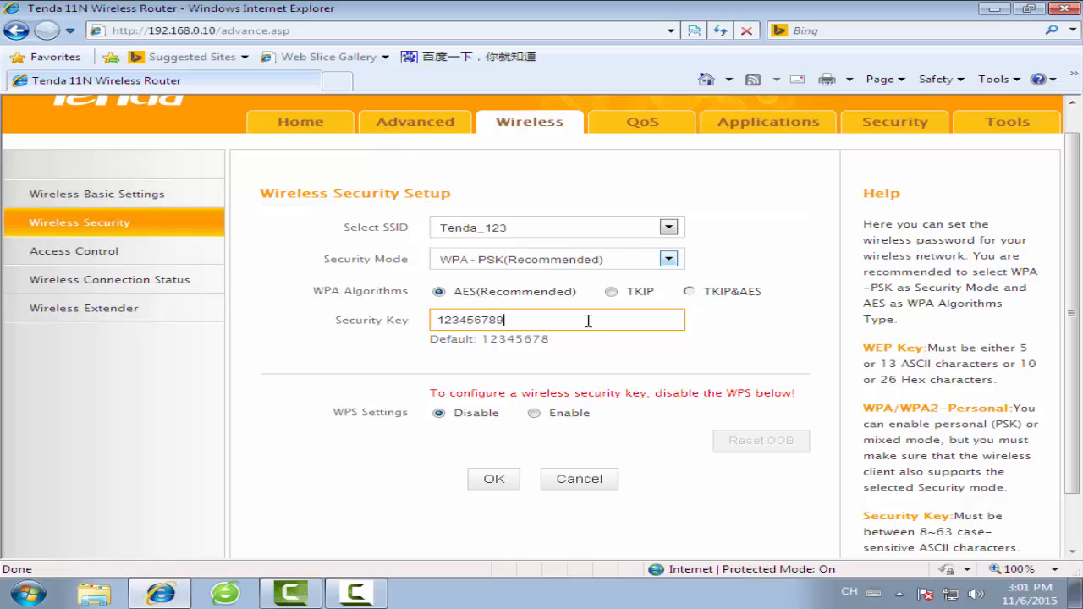
pyautogui.click(494, 479)
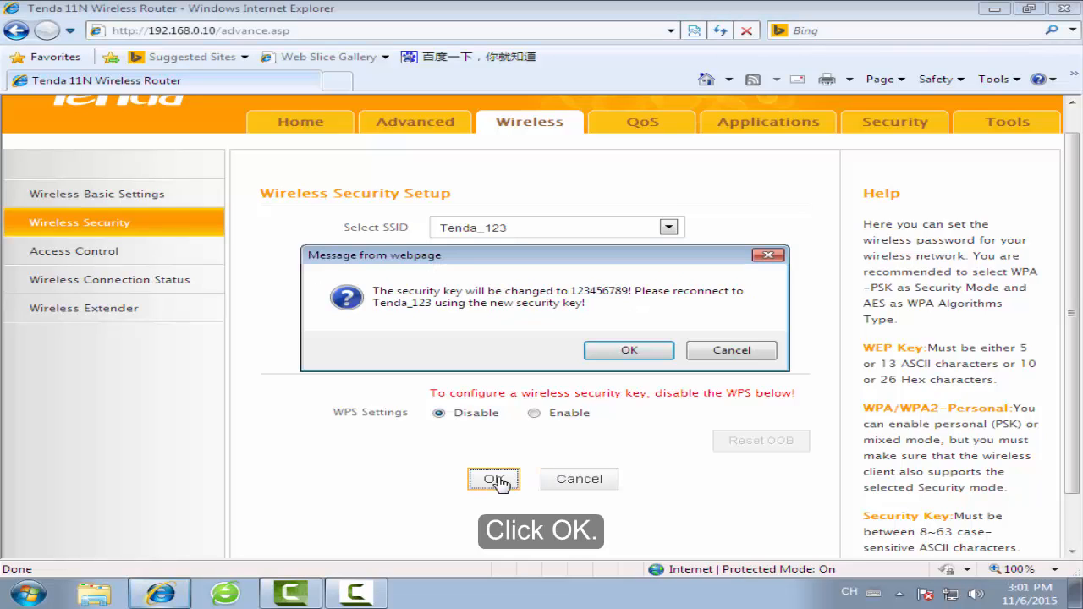